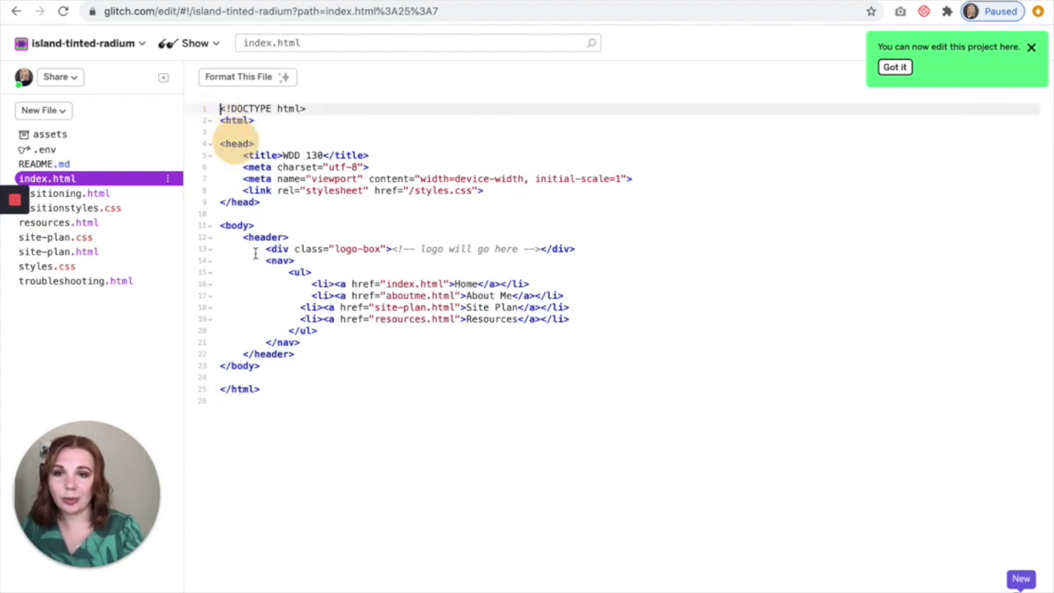
Add an empty line in index.html right after the closing </header> tag
{"action": "left_click", "coordinate": [262, 389]}
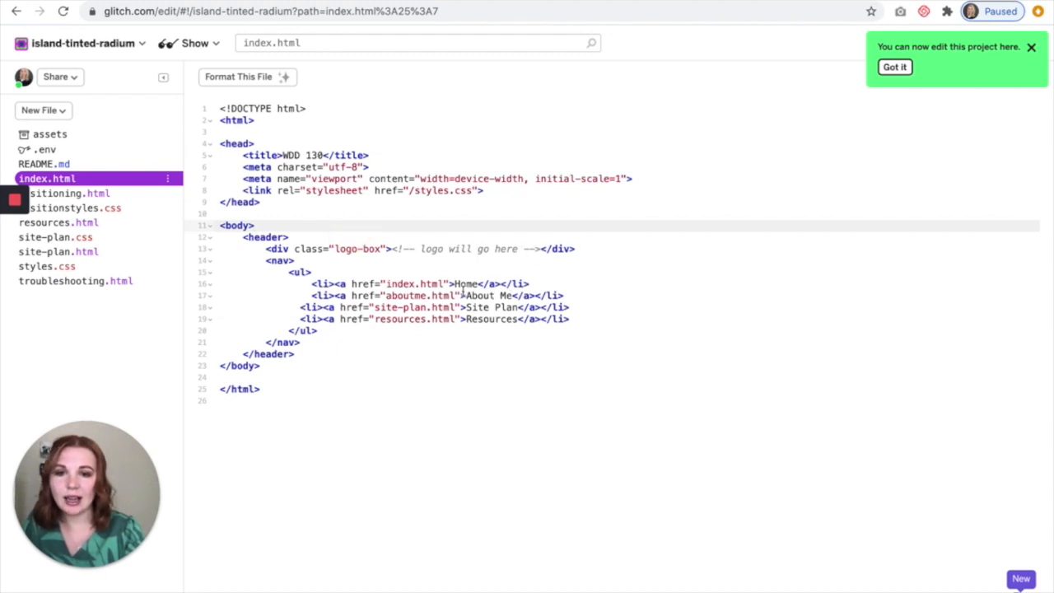
{"action": "left_click", "coordinate": [295, 354]}
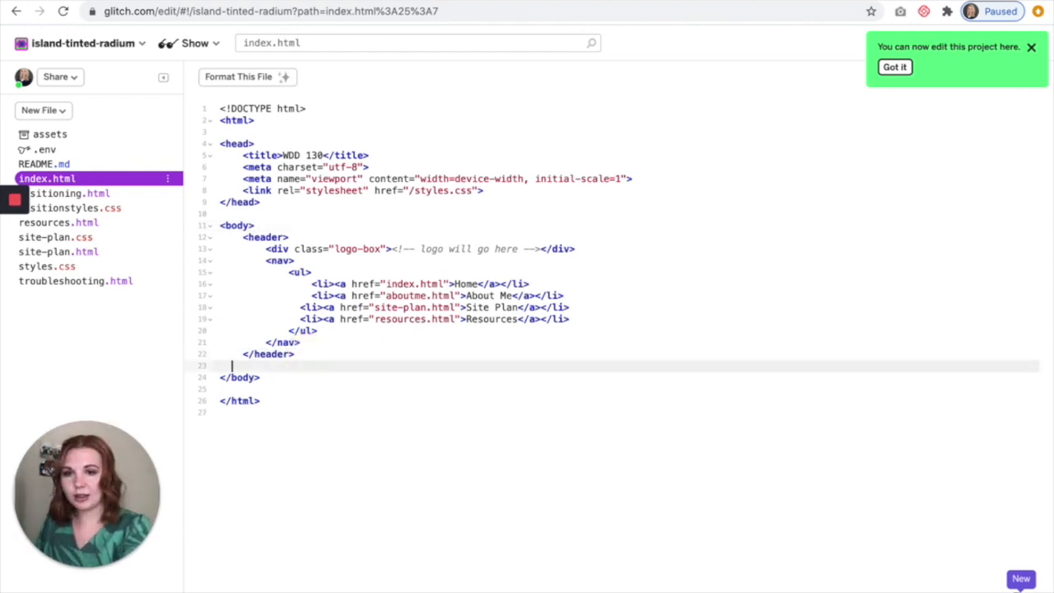
Add <main> with an h1 reading "Hi, I'm a heading!" below the header
{"action": "type", "text": "<main></main>"}
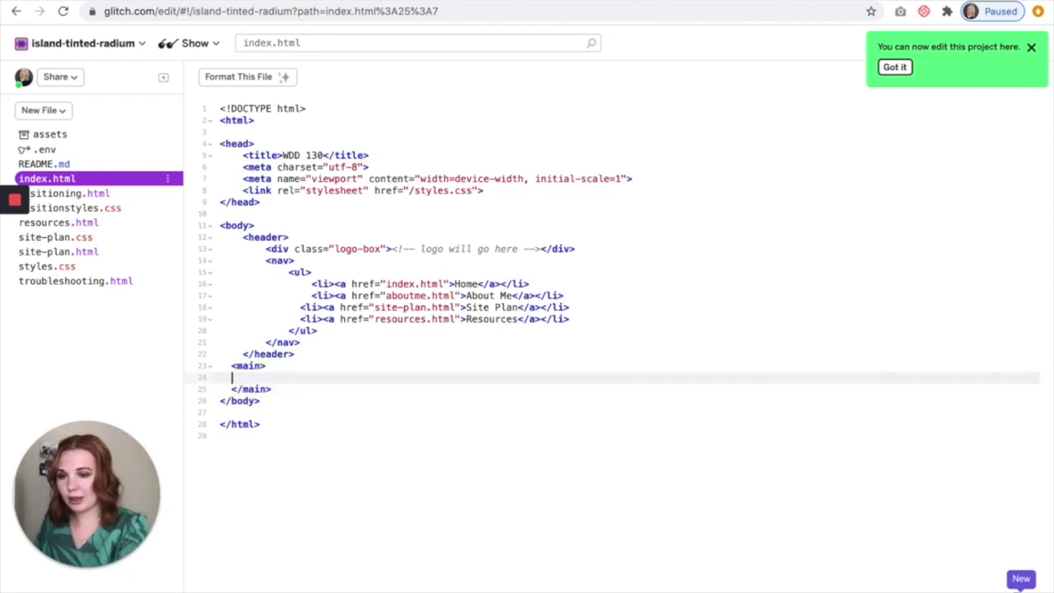
{"action": "type", "text": "<h1>"}
{"action": "type", "text": "Hi,"}
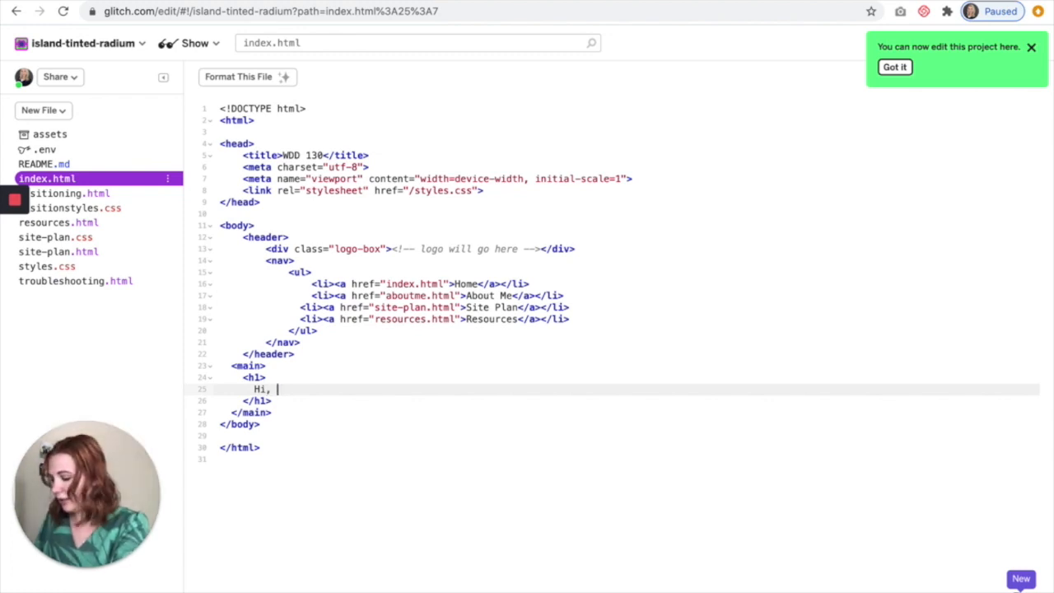
{"action": "type", "text": "I'm a heading"}
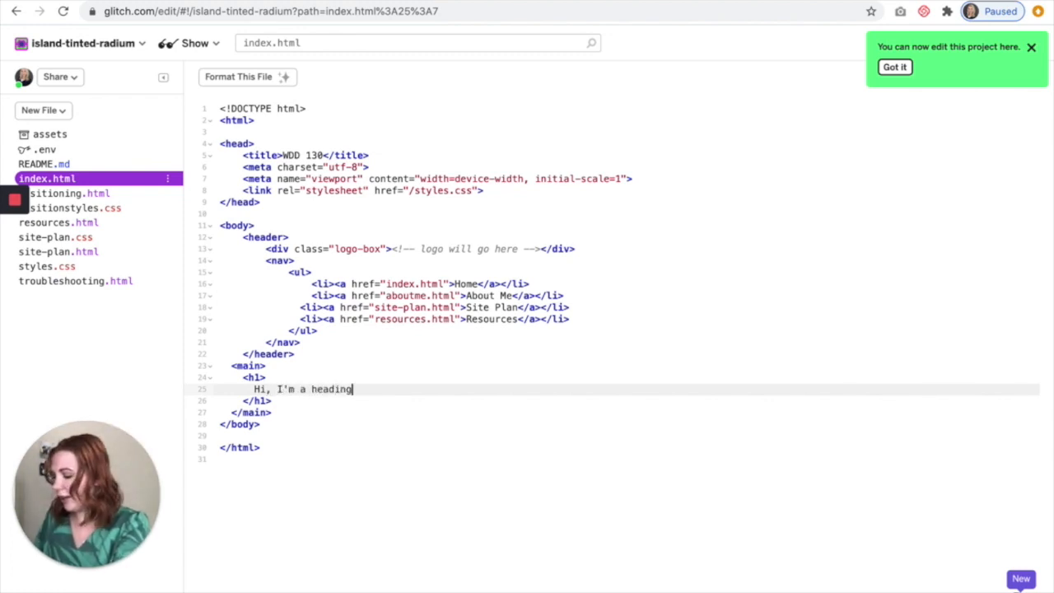
{"action": "type", "text": "!"}
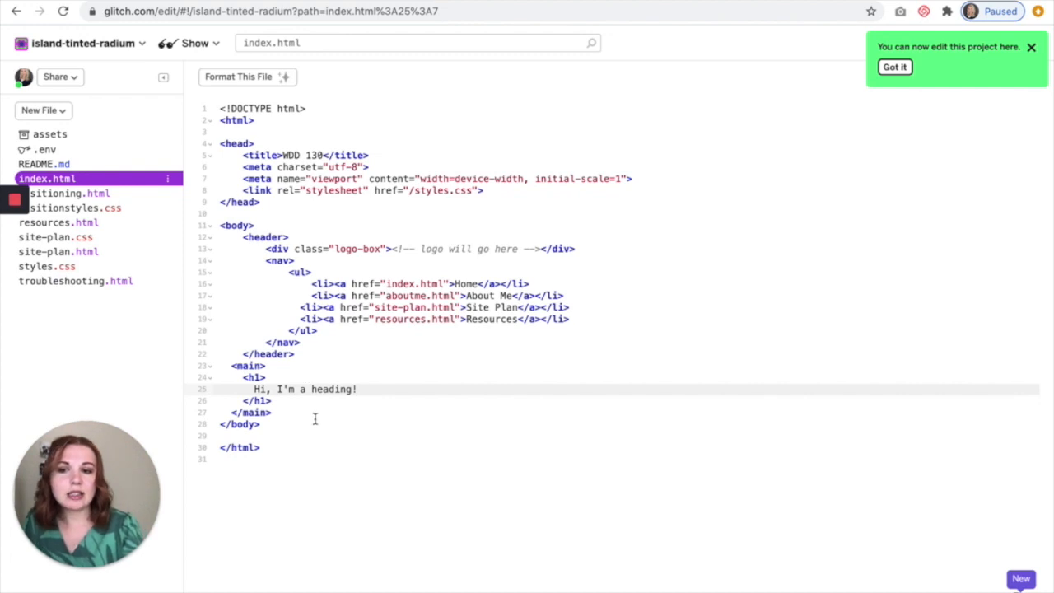
{"action": "left_click_drag", "start_coordinate": [313, 319], "coordinate": [313, 425]}
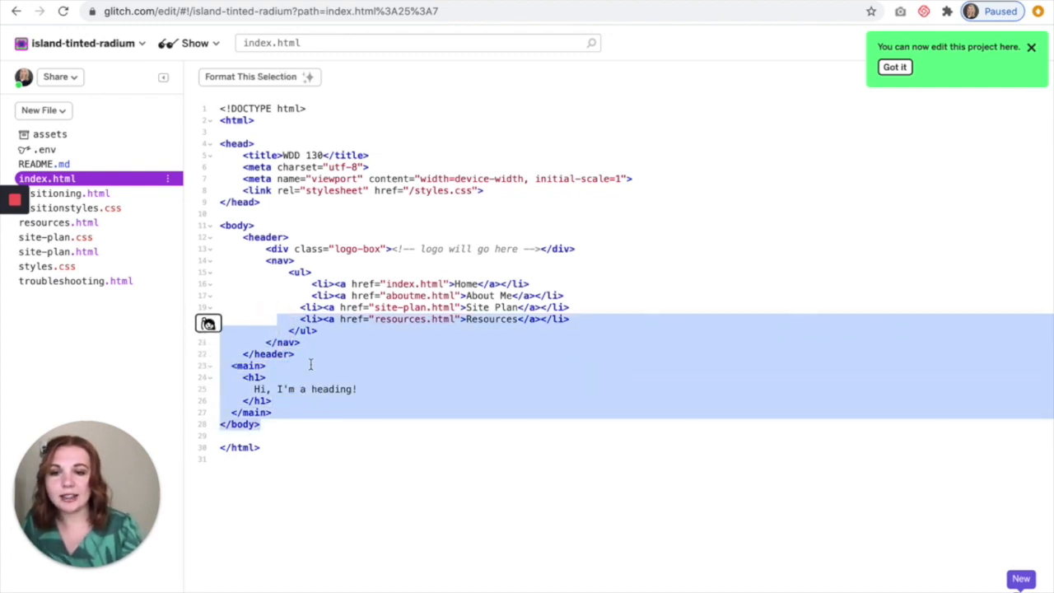
{"action": "left_click", "coordinate": [366, 389]}
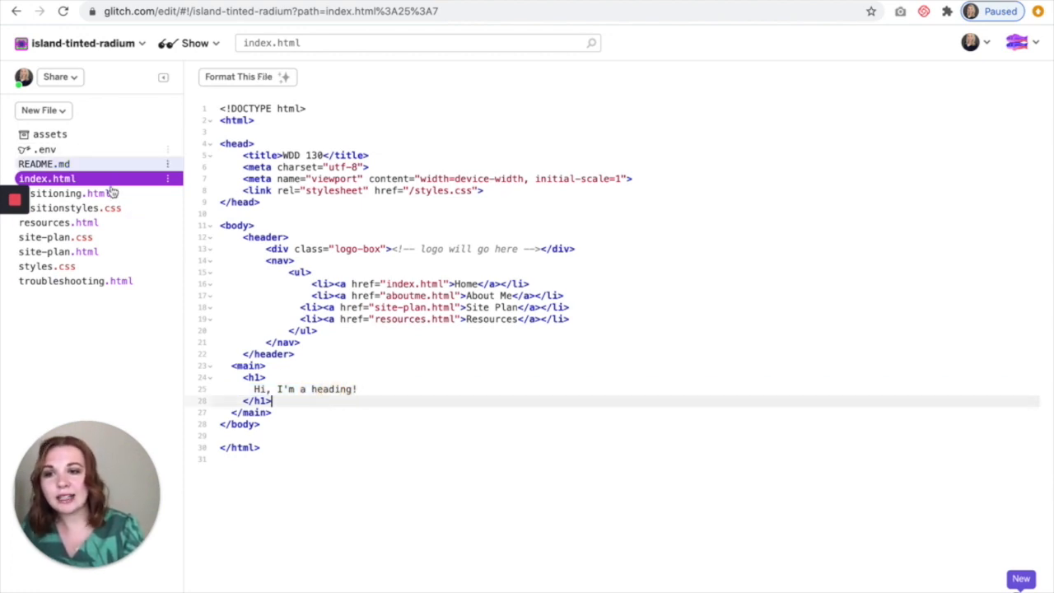
{"action": "mouse_move", "coordinate": [130, 185]}
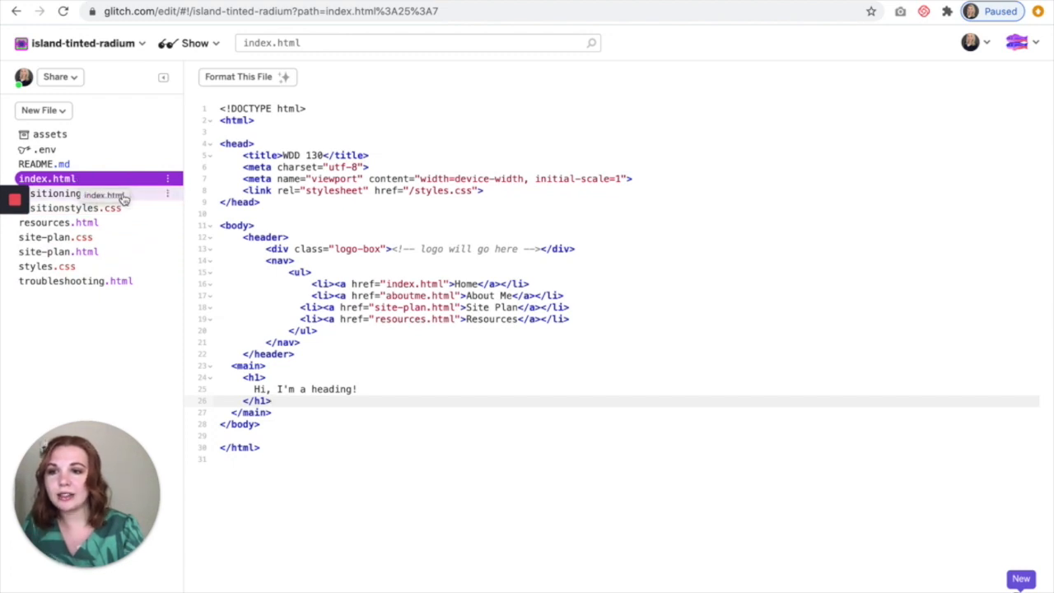
{"action": "left_click", "coordinate": [57, 193]}
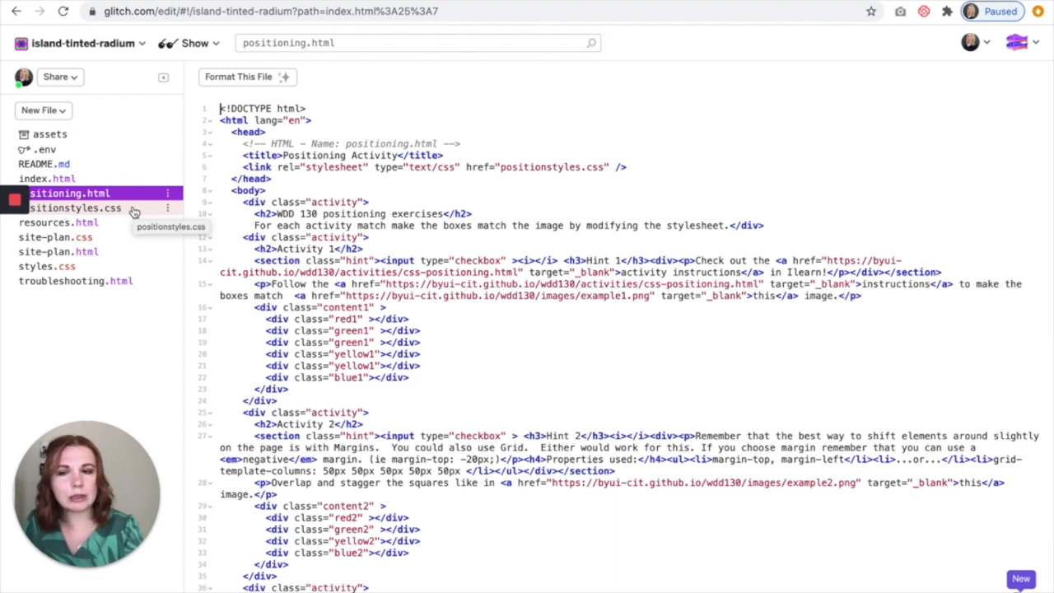
{"action": "left_click", "coordinate": [73, 208]}
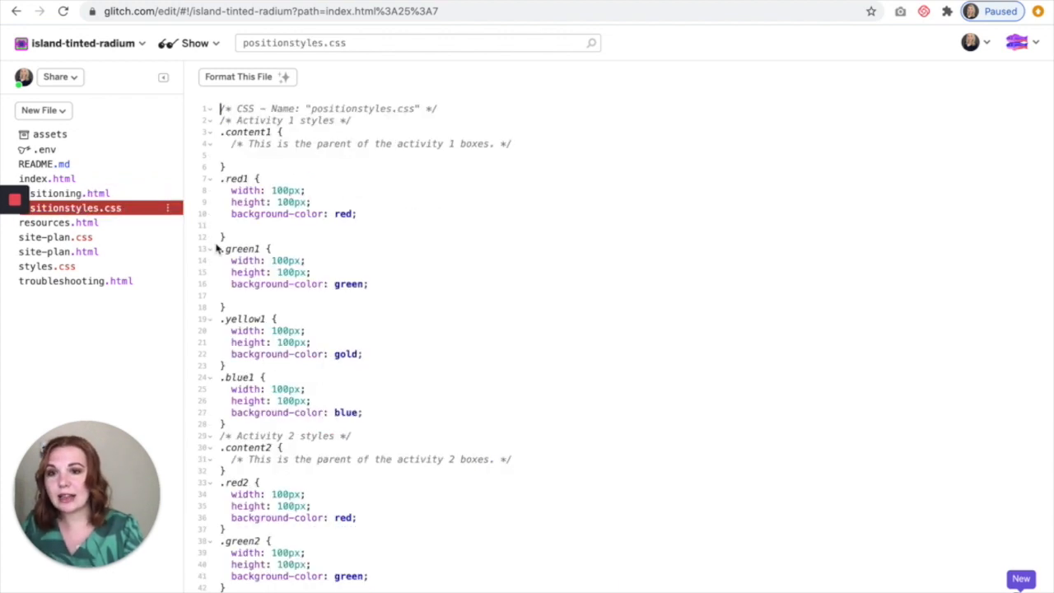
{"action": "mouse_move", "coordinate": [76, 193]}
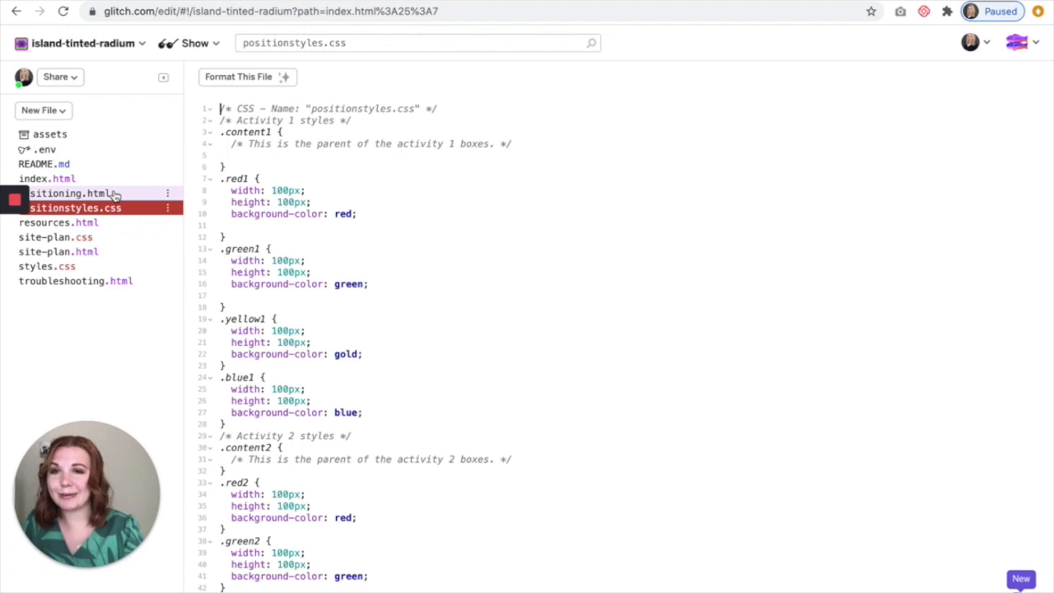
{"action": "mouse_move", "coordinate": [128, 208]}
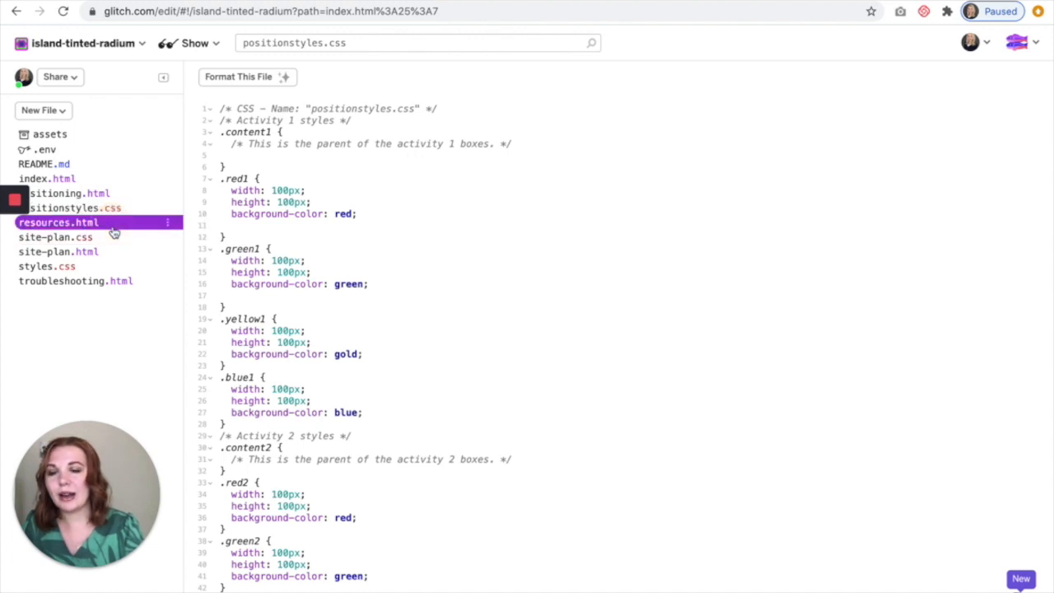
{"action": "left_click", "coordinate": [58, 223]}
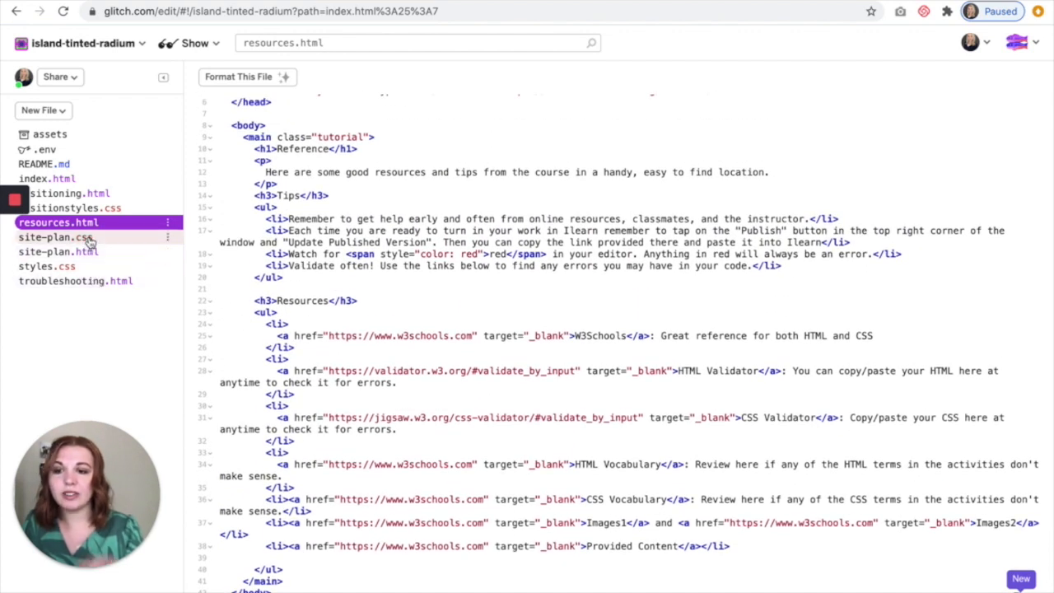
{"action": "mouse_move", "coordinate": [58, 251]}
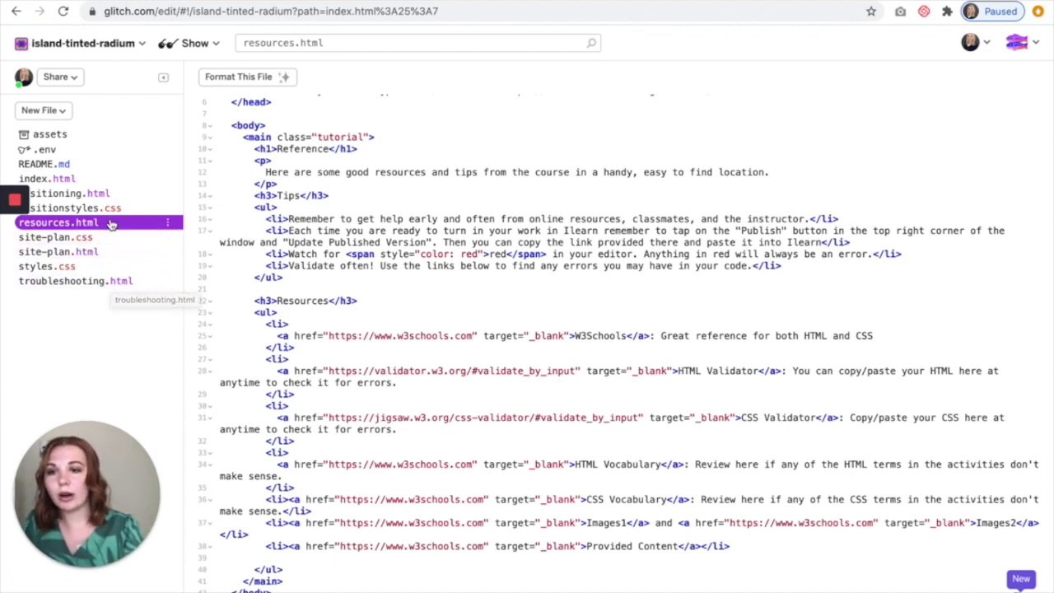
{"action": "left_click", "coordinate": [46, 178]}
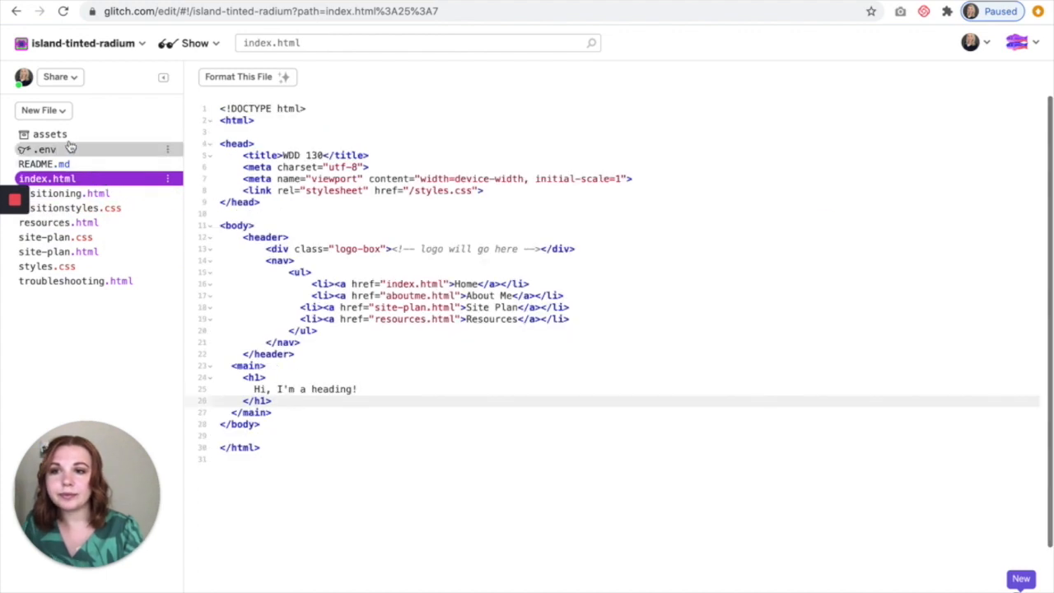
{"action": "left_click", "coordinate": [39, 109]}
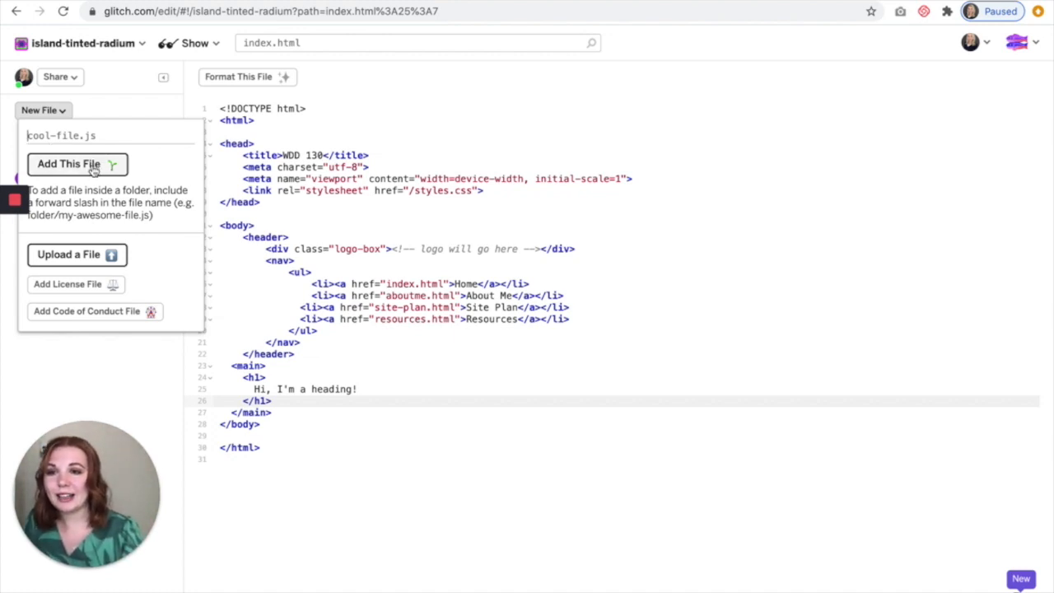
{"action": "mouse_move", "coordinate": [77, 253]}
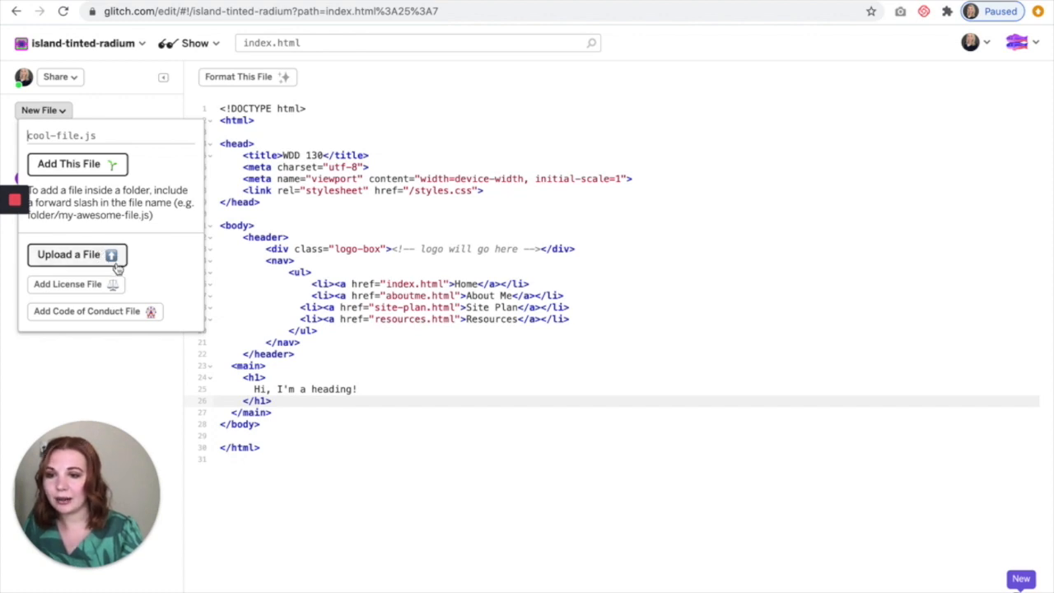
{"action": "mouse_move", "coordinate": [96, 312]}
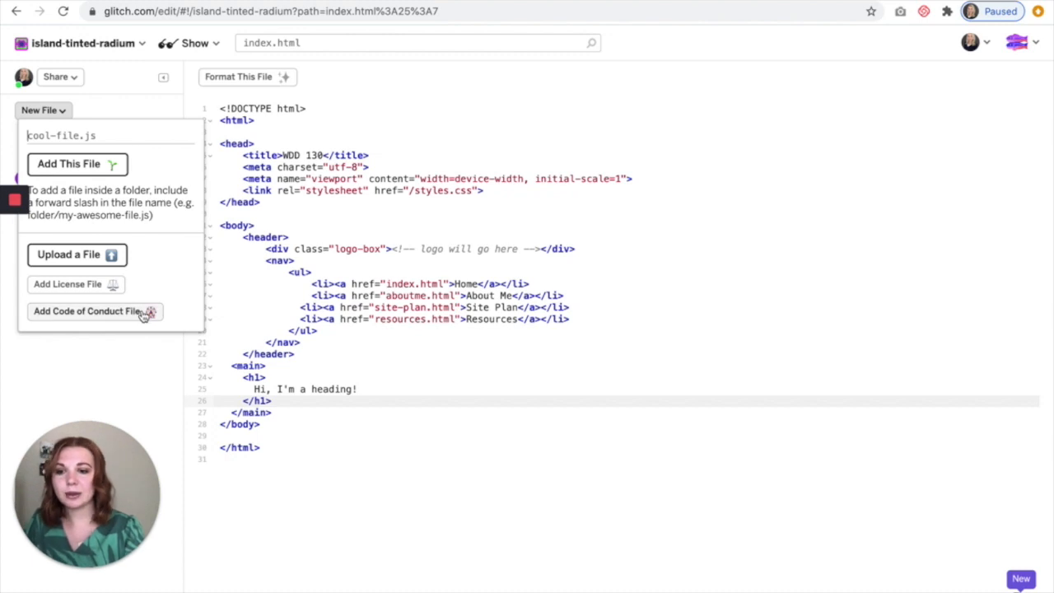
{"action": "mouse_move", "coordinate": [73, 115]}
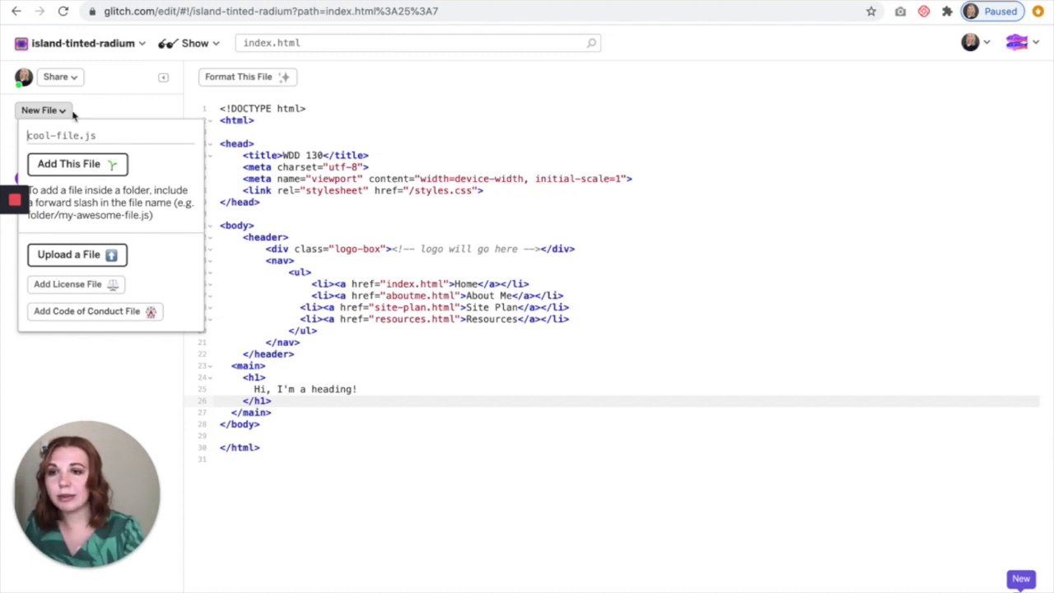
{"action": "left_click", "coordinate": [40, 109]}
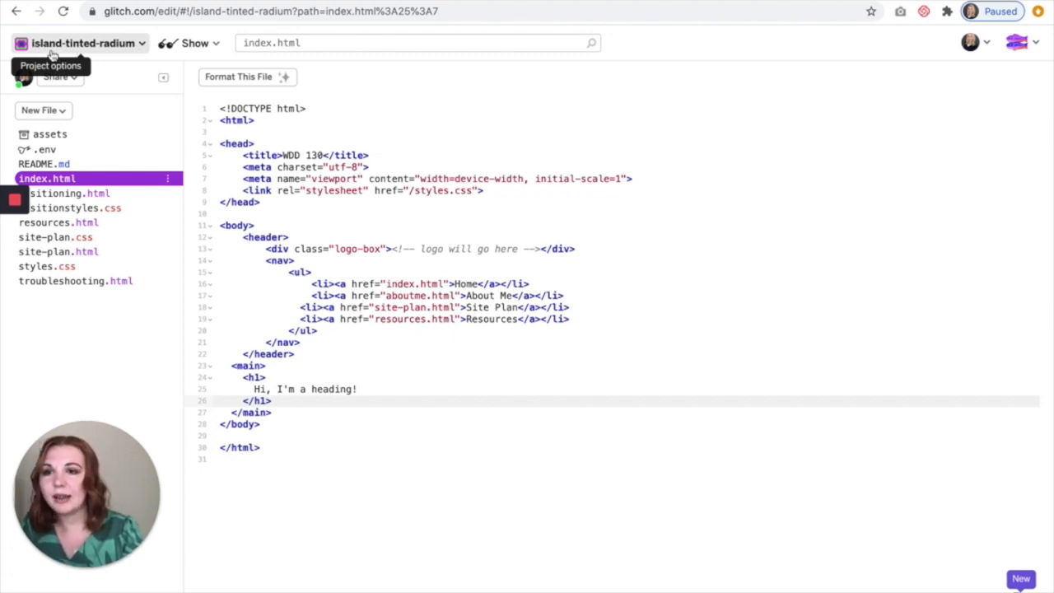
{"action": "mouse_move", "coordinate": [130, 49]}
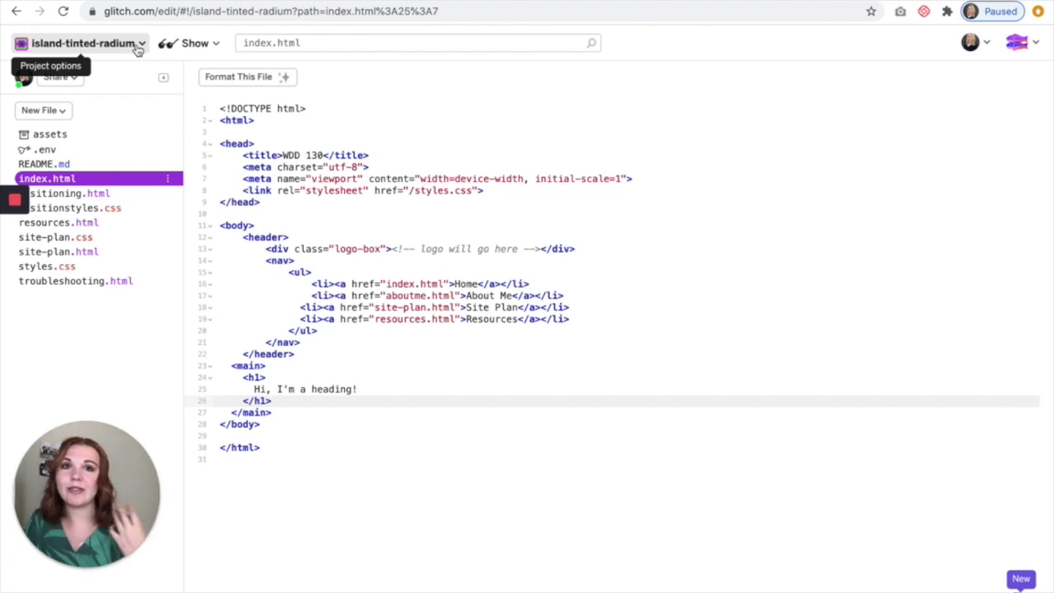
From the project options, switch the editor theme to dark and back to light
{"action": "left_click", "coordinate": [82, 42]}
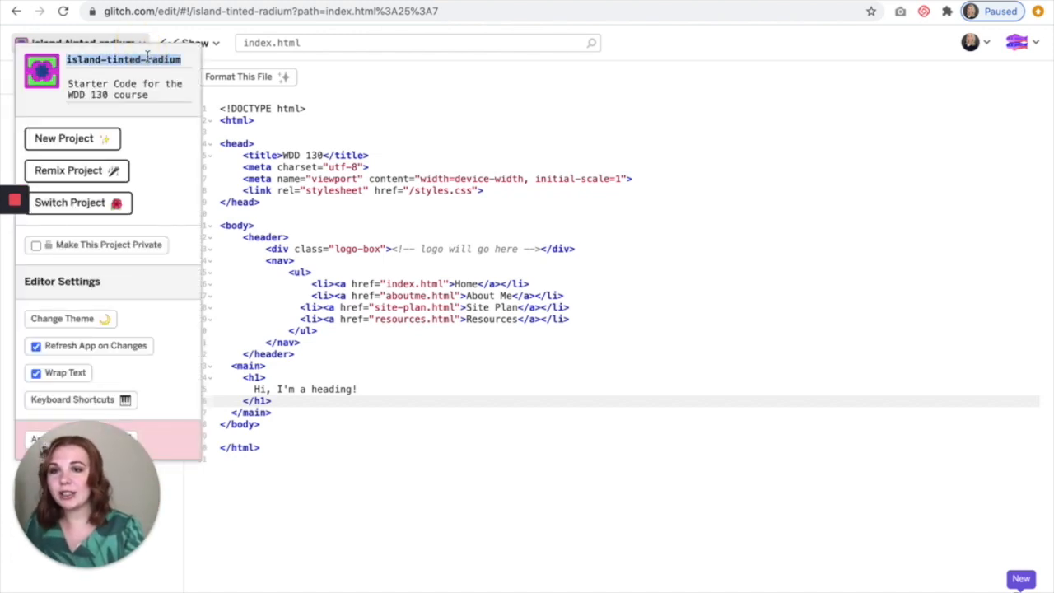
{"action": "mouse_move", "coordinate": [178, 58]}
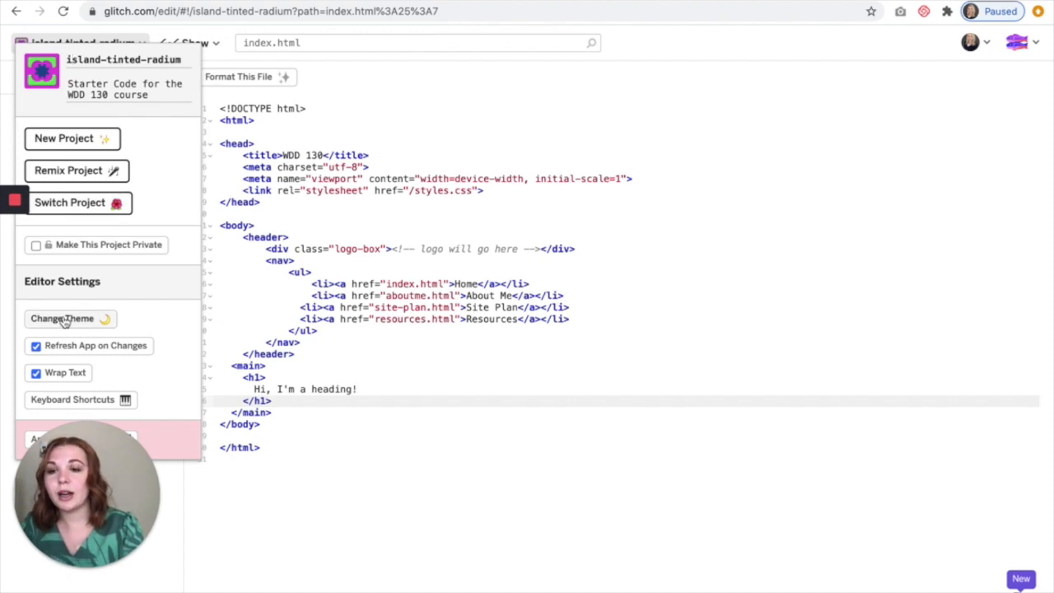
{"action": "left_click", "coordinate": [62, 319]}
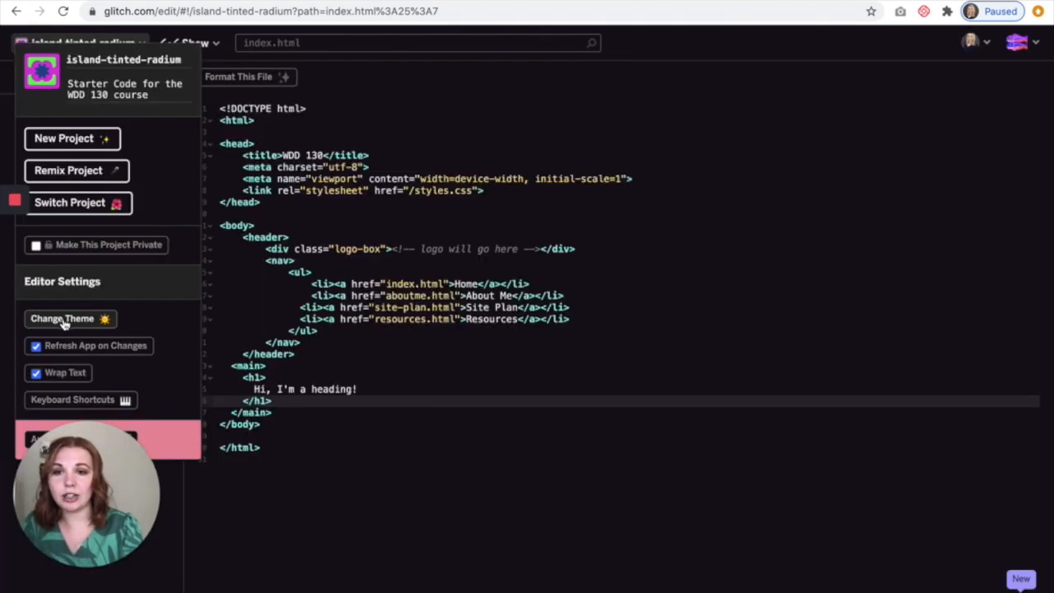
{"action": "left_click", "coordinate": [63, 320]}
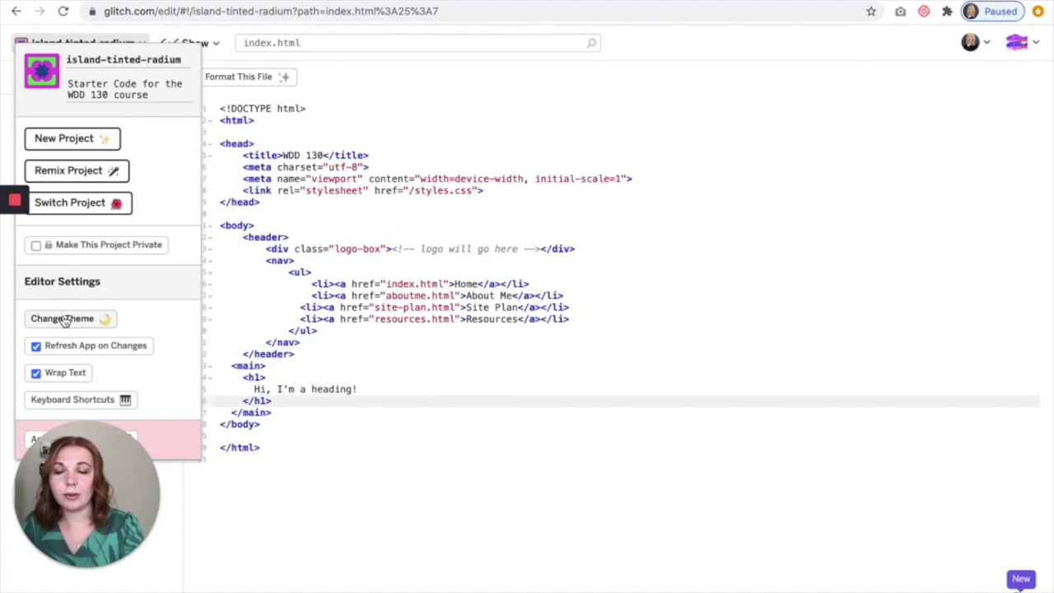
{"action": "mouse_move", "coordinate": [247, 303]}
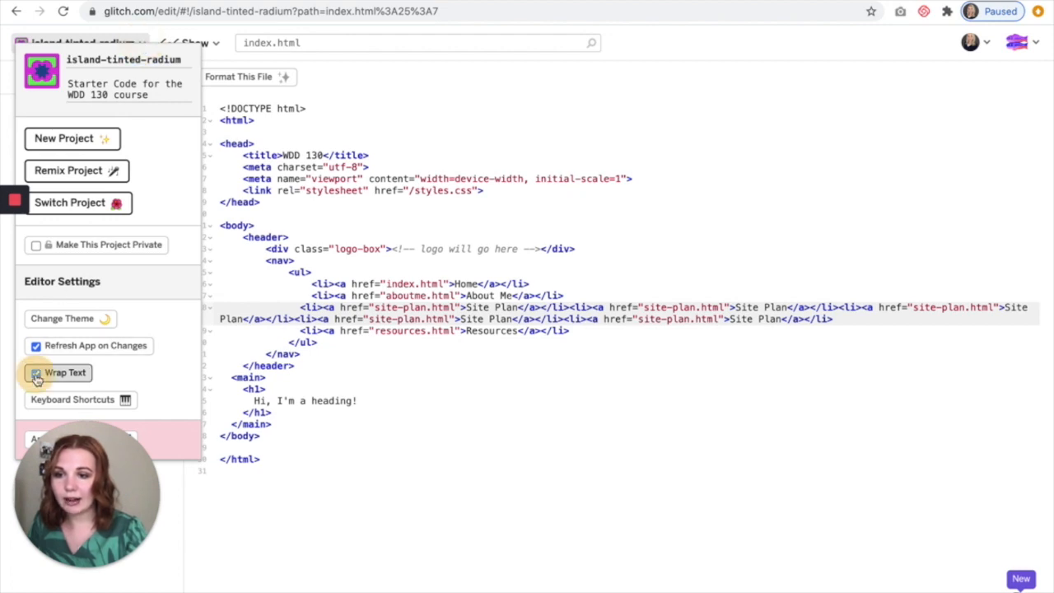
{"action": "left_click", "coordinate": [36, 372]}
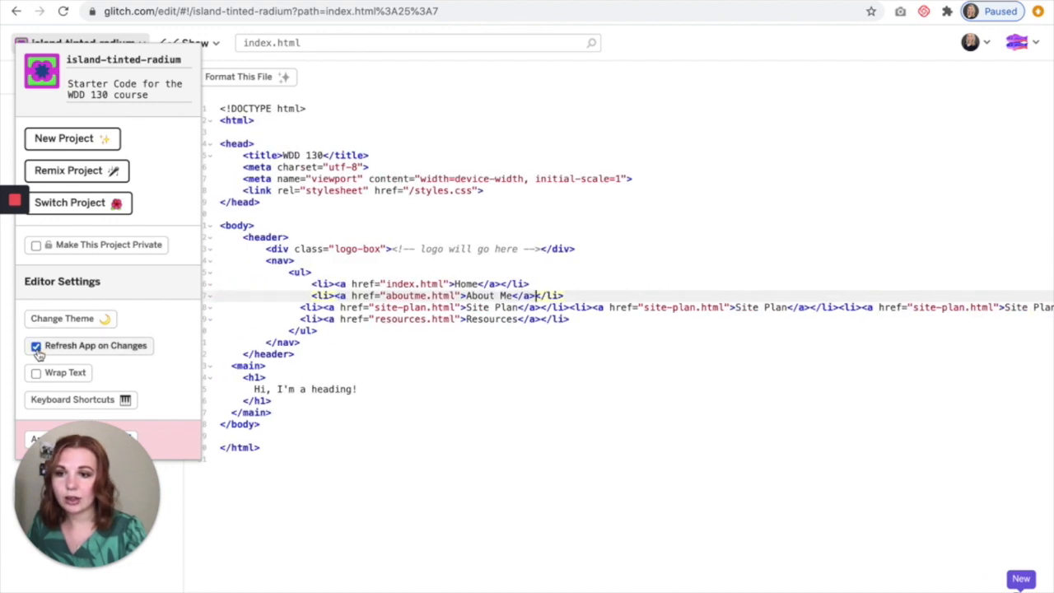
{"action": "left_click", "coordinate": [37, 372]}
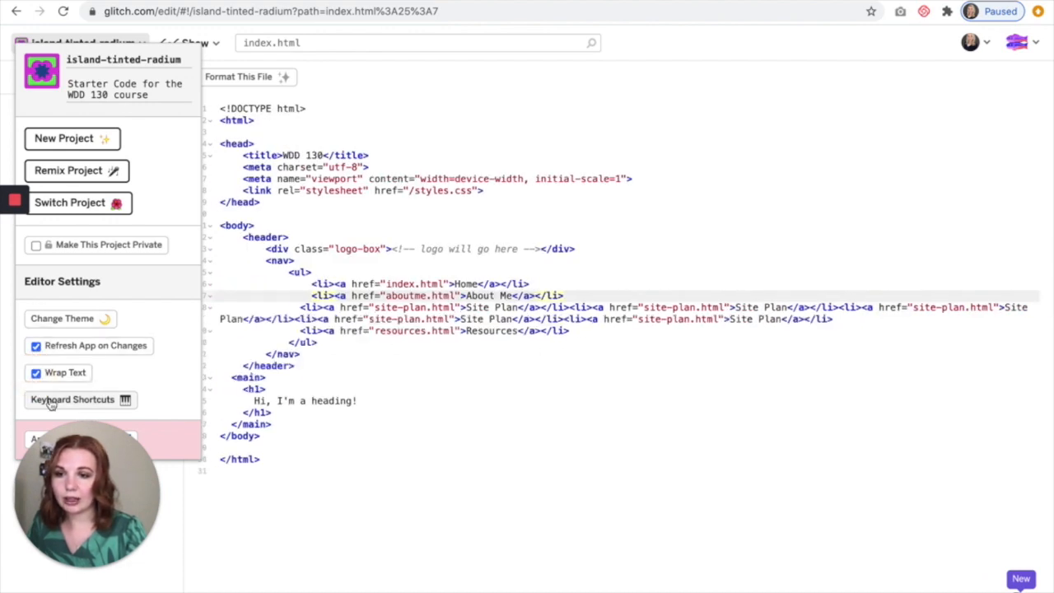
{"action": "left_click", "coordinate": [73, 401]}
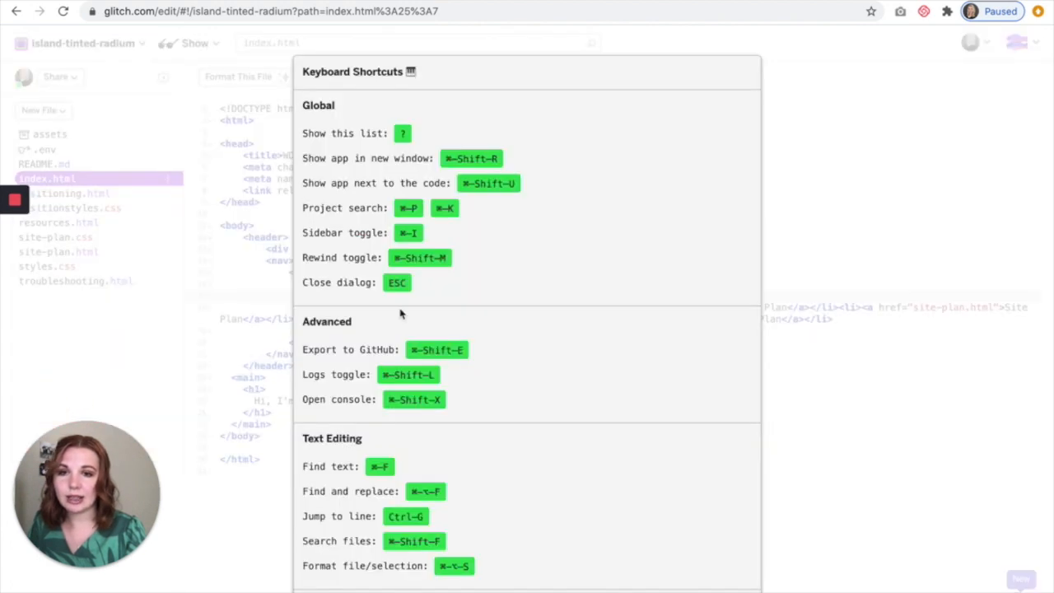
{"action": "scroll", "scroll_direction": "down", "scroll_amount": 3}
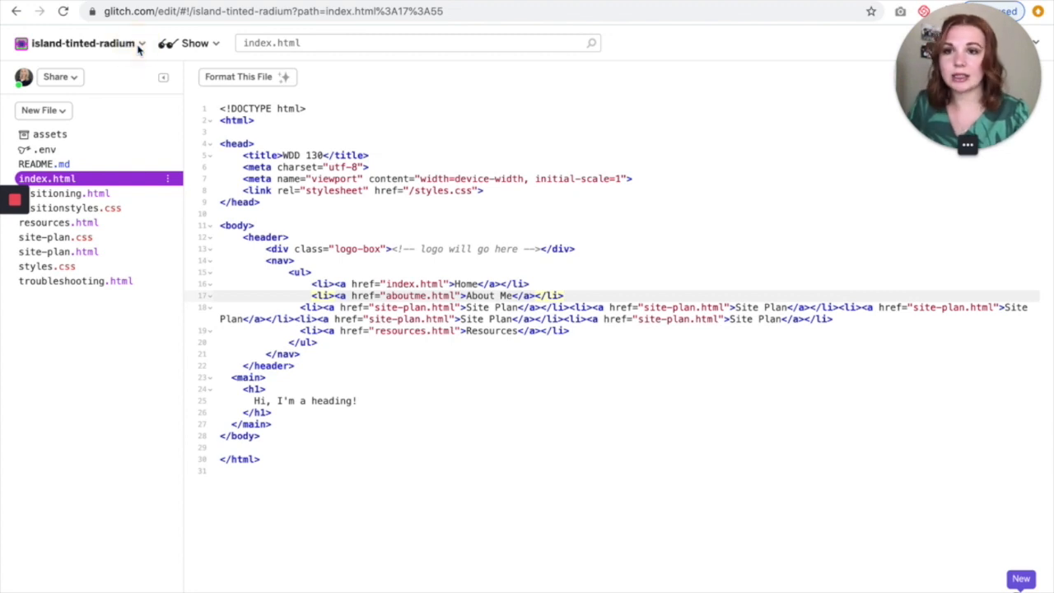
{"action": "left_click", "coordinate": [82, 43]}
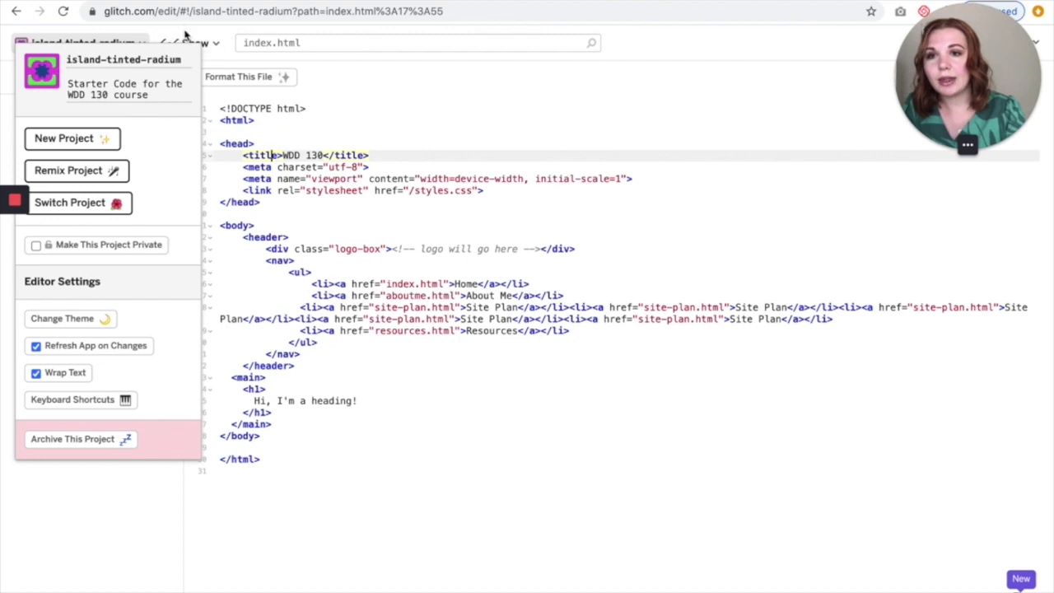
Show the live preview next to the code and locate the heading's source from it
{"action": "left_click", "coordinate": [194, 43]}
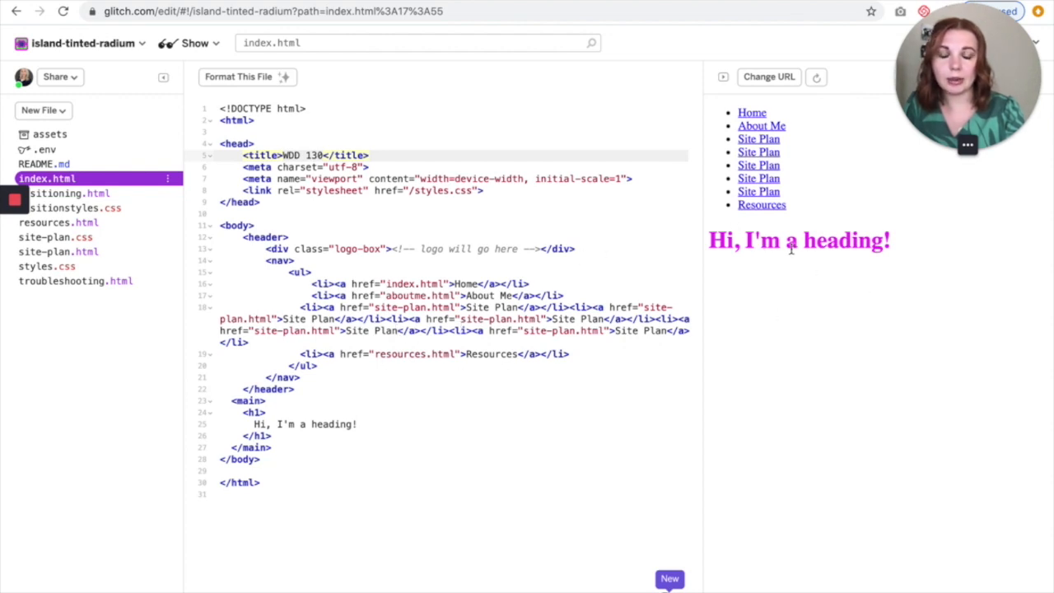
{"action": "double_click", "coordinate": [798, 240]}
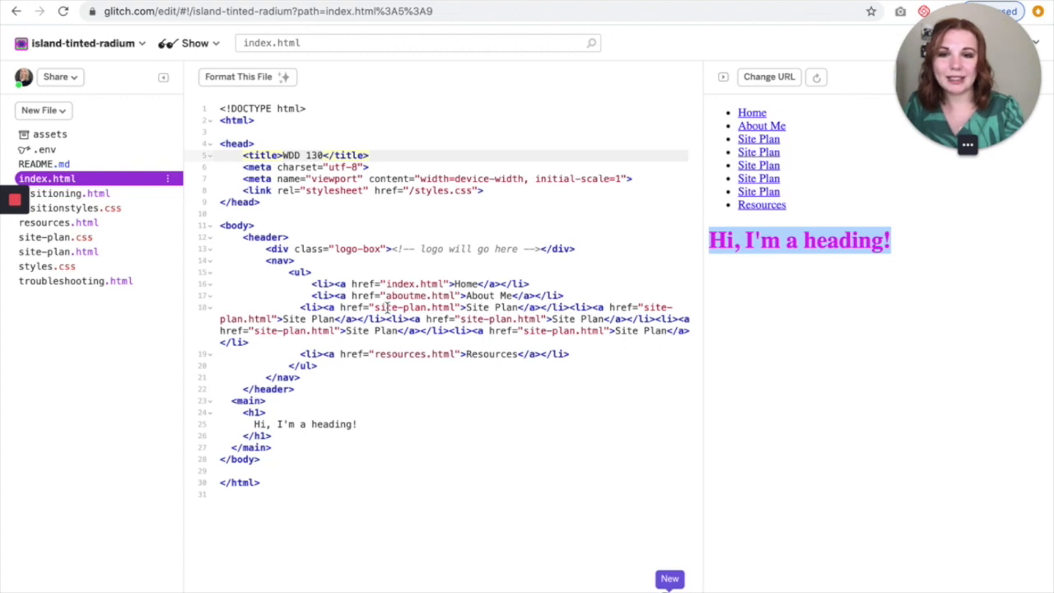
{"action": "mouse_move", "coordinate": [791, 193]}
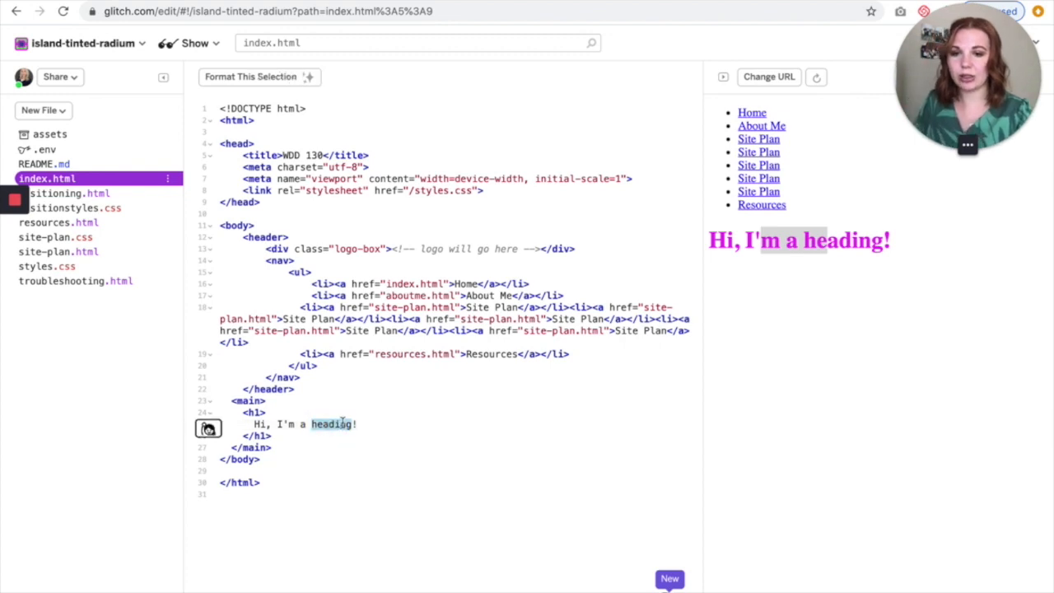
Add a <p> reading "Woah, that's so cool." after the h1, visible in the preview
{"action": "left_click", "coordinate": [356, 425]}
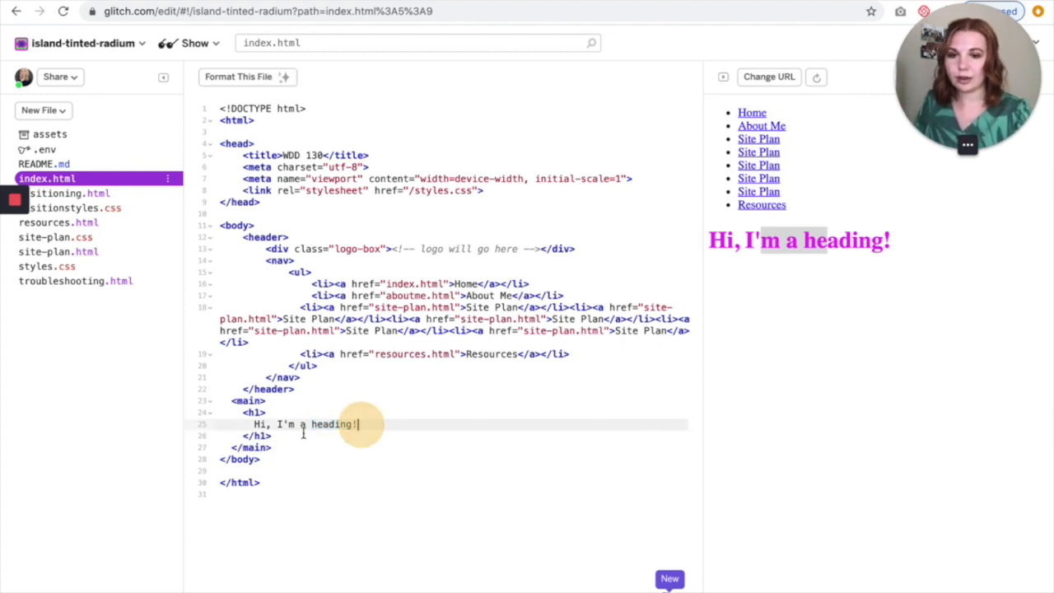
{"action": "type", "text": "<p>"}
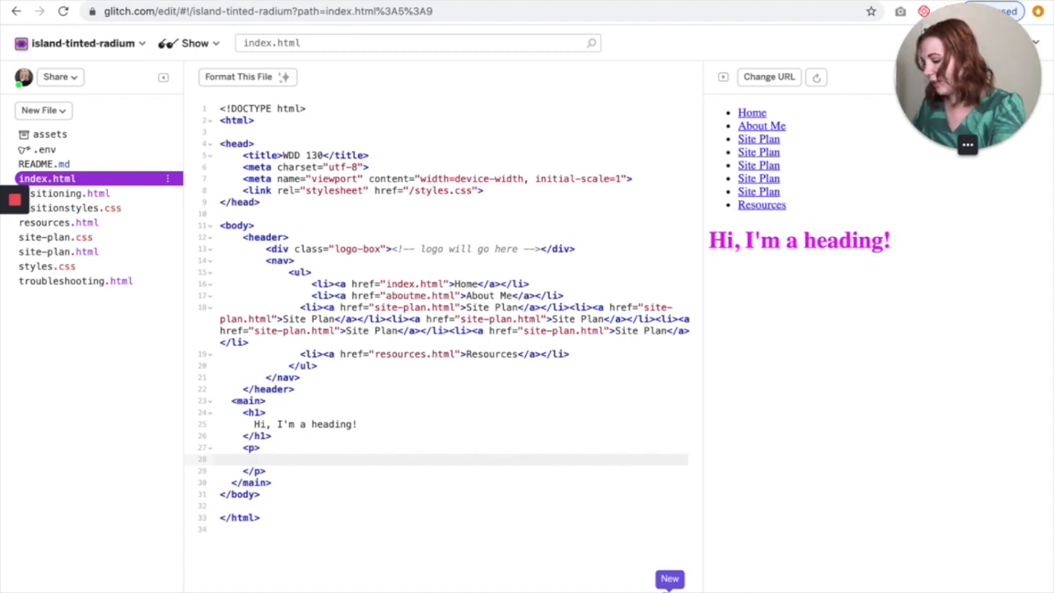
{"action": "type", "text": "Woah, that's so c"}
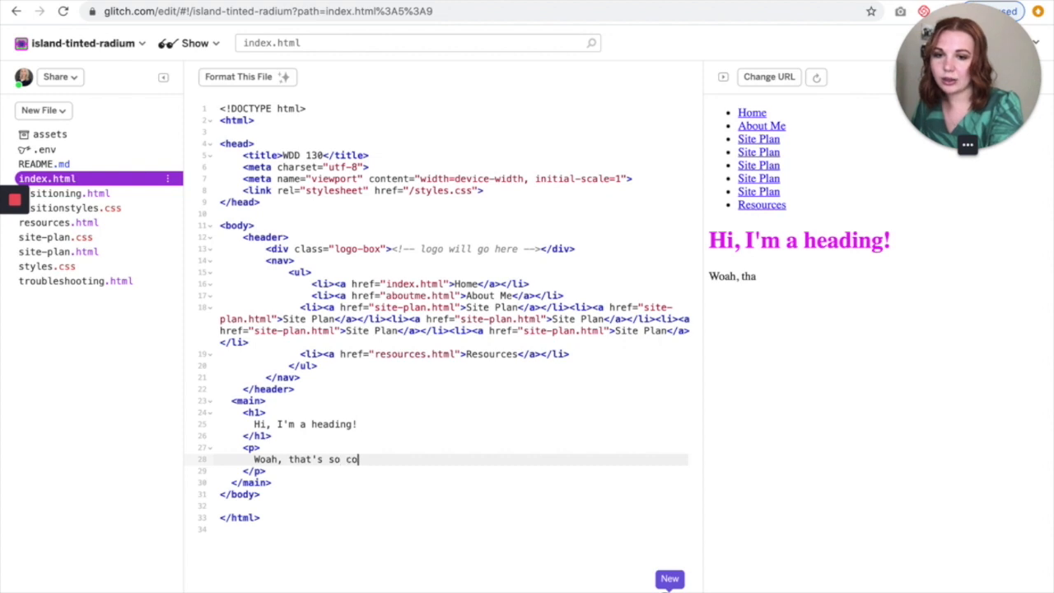
{"action": "type", "text": "ol."}
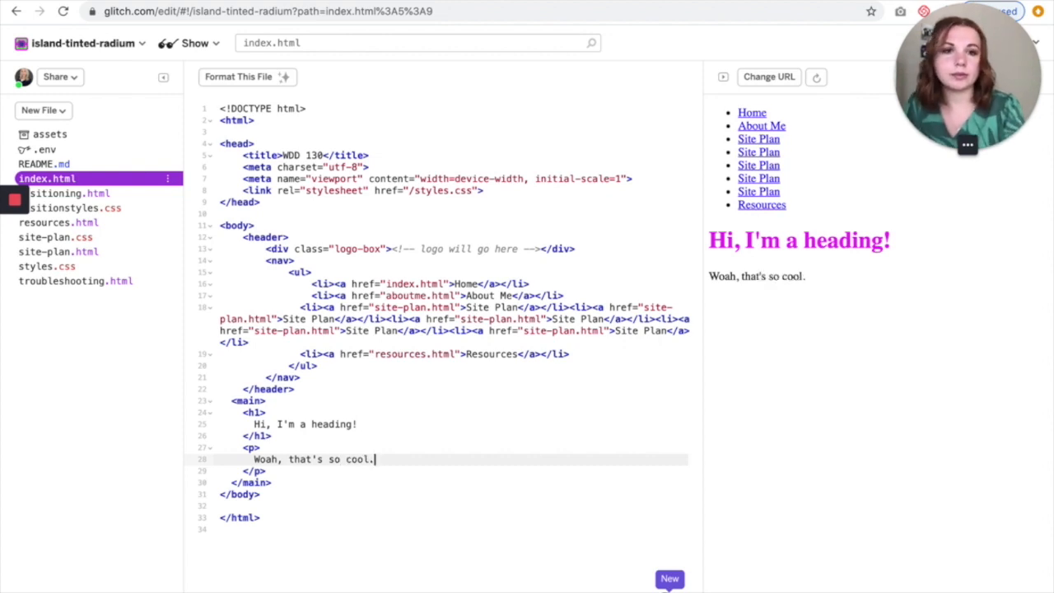
{"action": "mouse_move", "coordinate": [814, 283]}
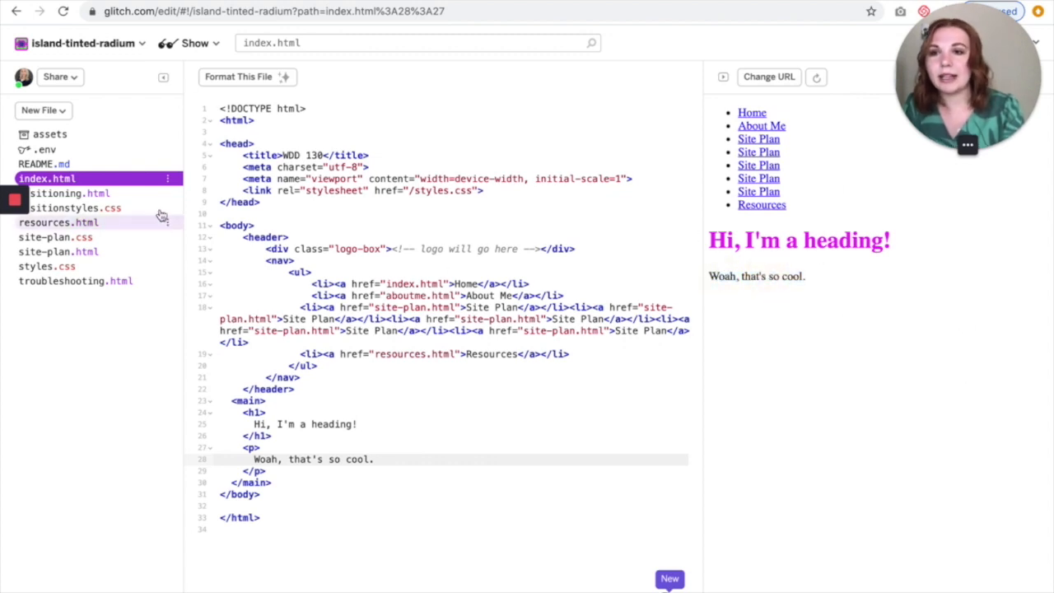
Replace "cool" with "awesome" so the paragraph reads "Woah, that's so awesome."
{"action": "left_click", "coordinate": [194, 43]}
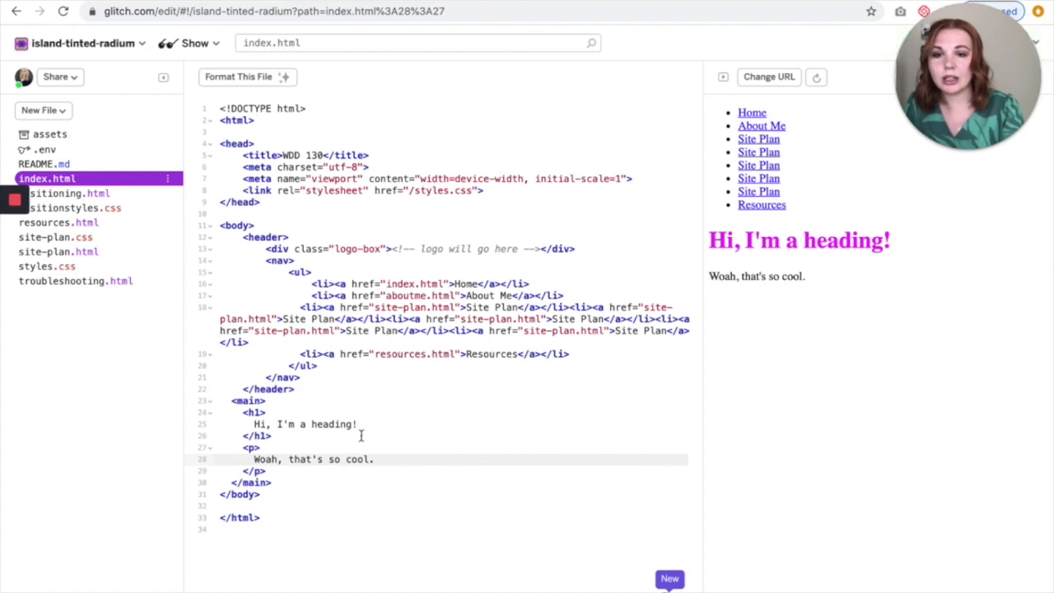
{"action": "double_click", "coordinate": [360, 459]}
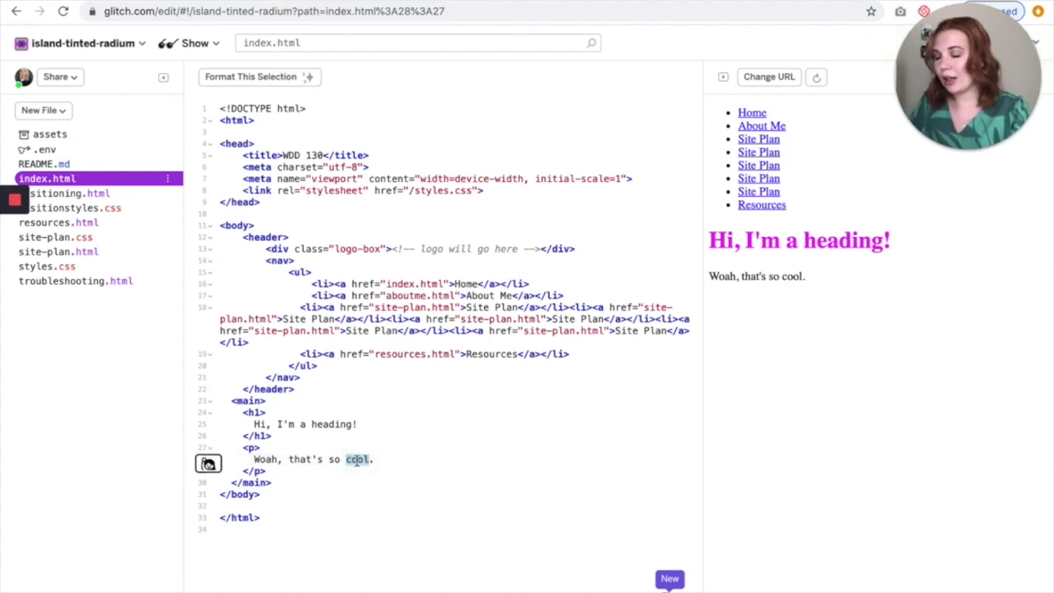
{"action": "type", "text": "awesome"}
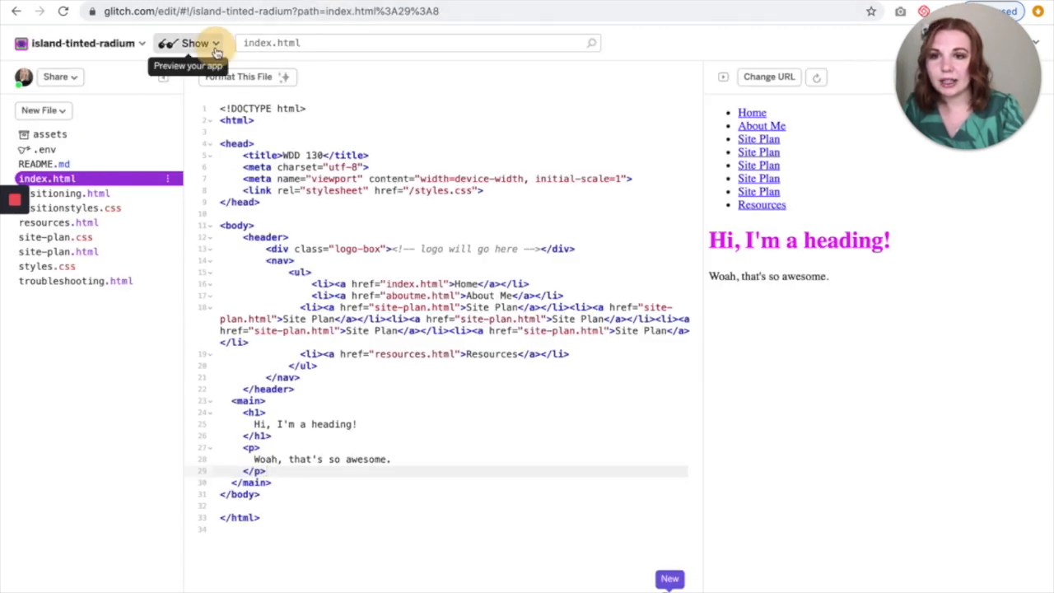
Turn off Refresh App on Changes, then change the paragraph word back to "cool"
{"action": "left_click", "coordinate": [79, 43]}
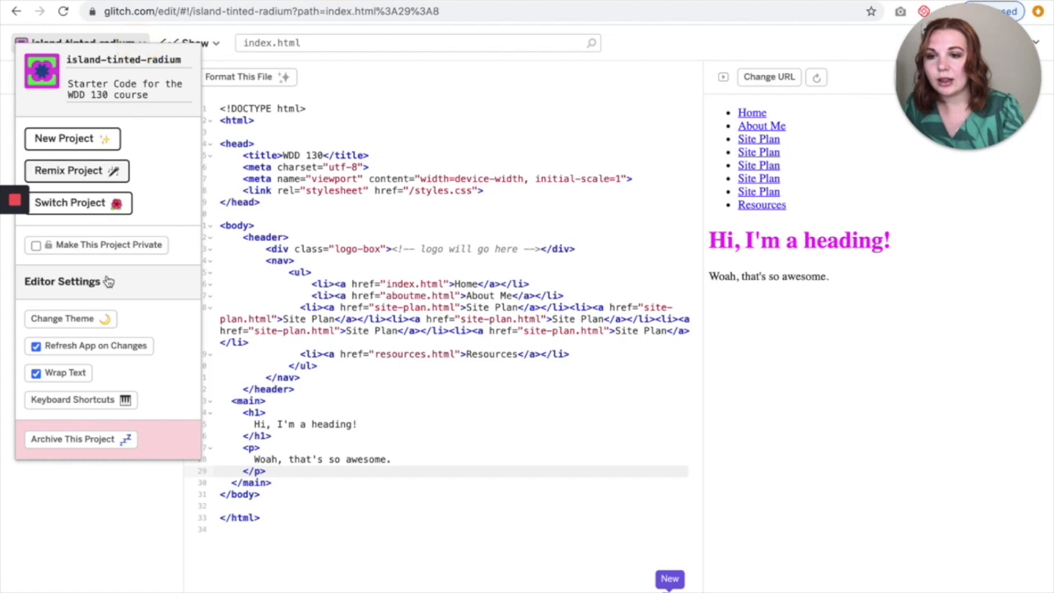
{"action": "left_click", "coordinate": [37, 346]}
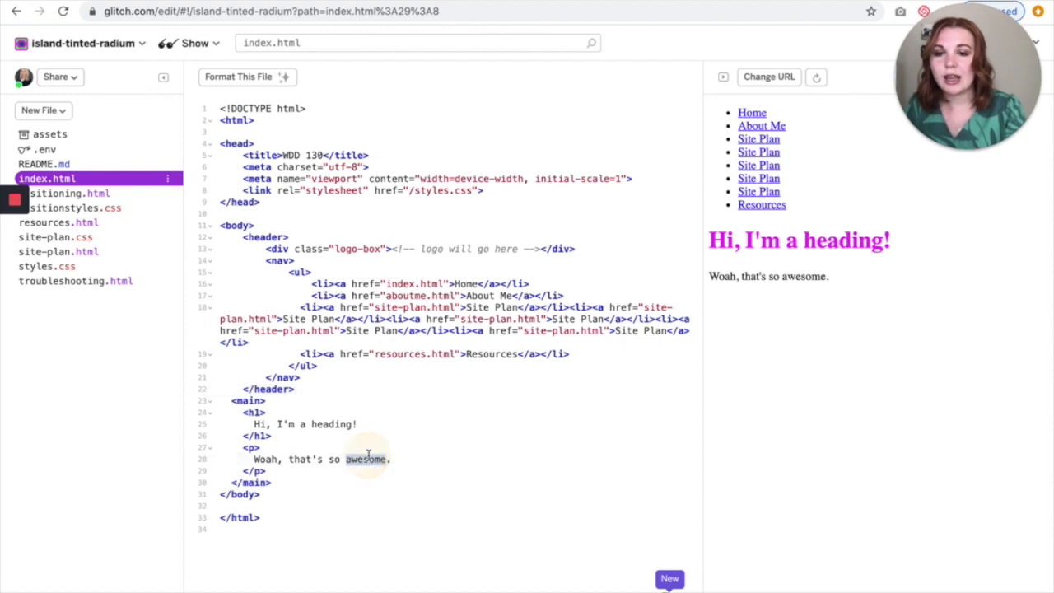
{"action": "type", "text": "cool"}
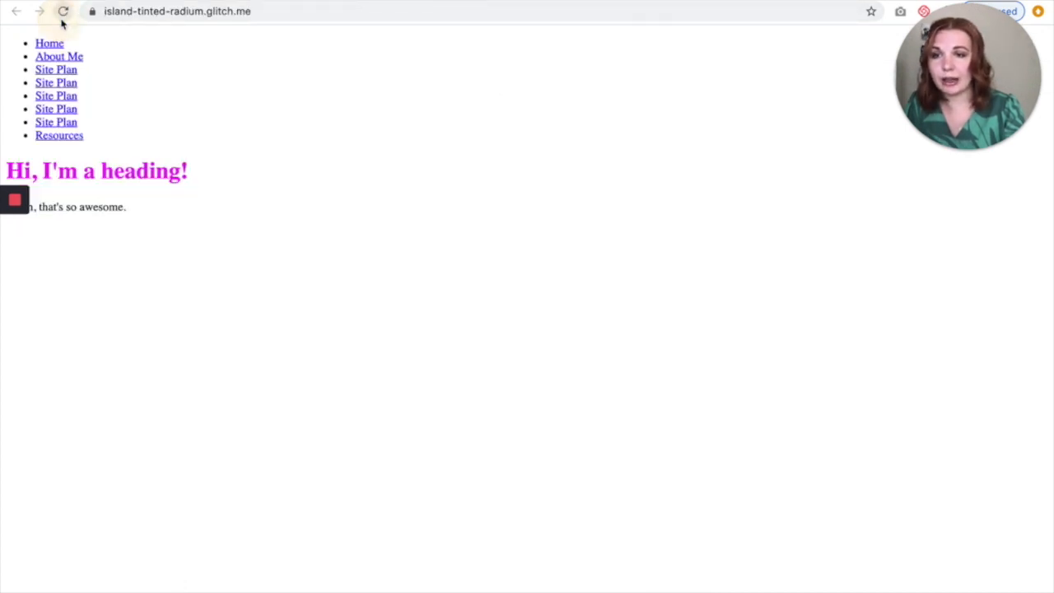
Reload the published page and the preview manually, then reopen the project options
{"action": "left_click", "coordinate": [17, 10]}
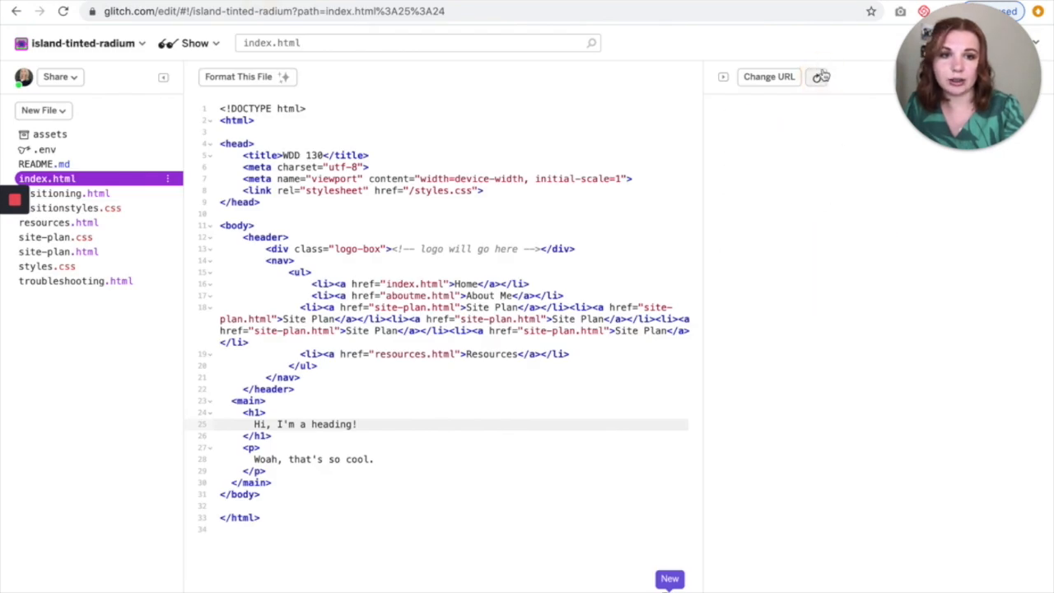
{"action": "left_click", "coordinate": [816, 77]}
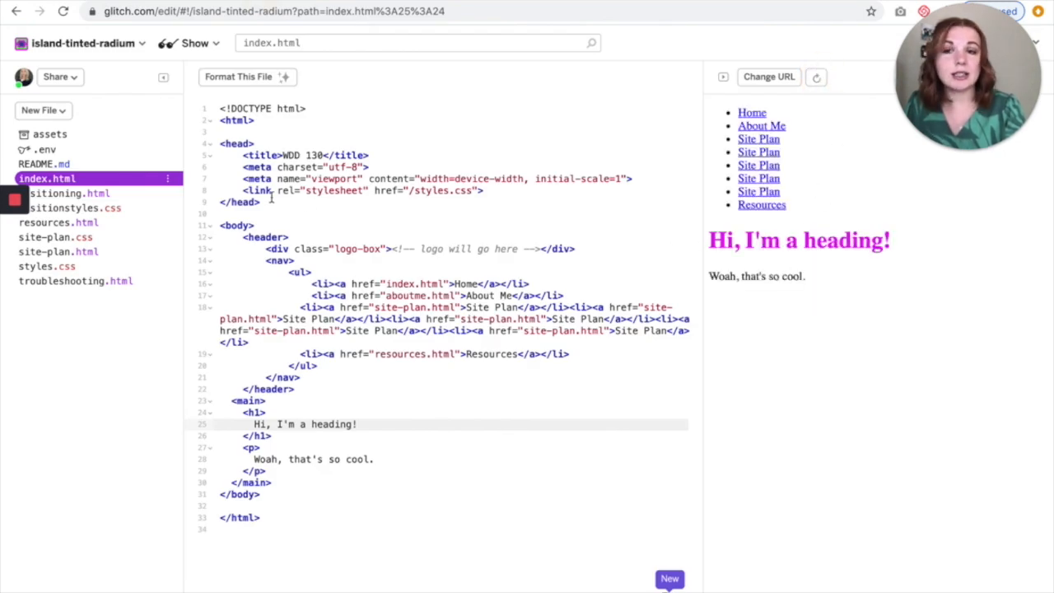
{"action": "left_click", "coordinate": [80, 43]}
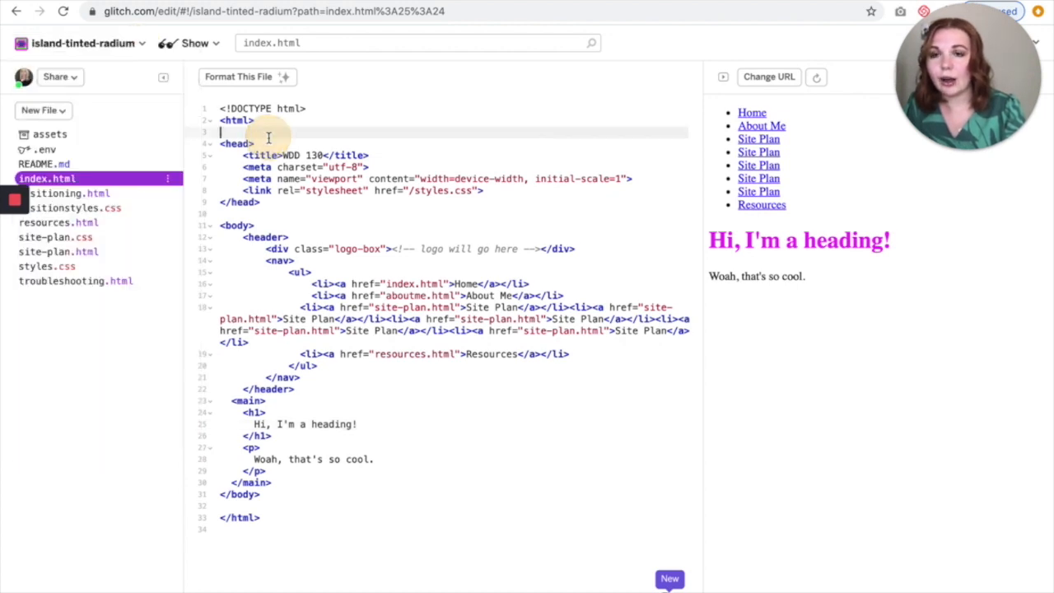
{"action": "left_click", "coordinate": [86, 43]}
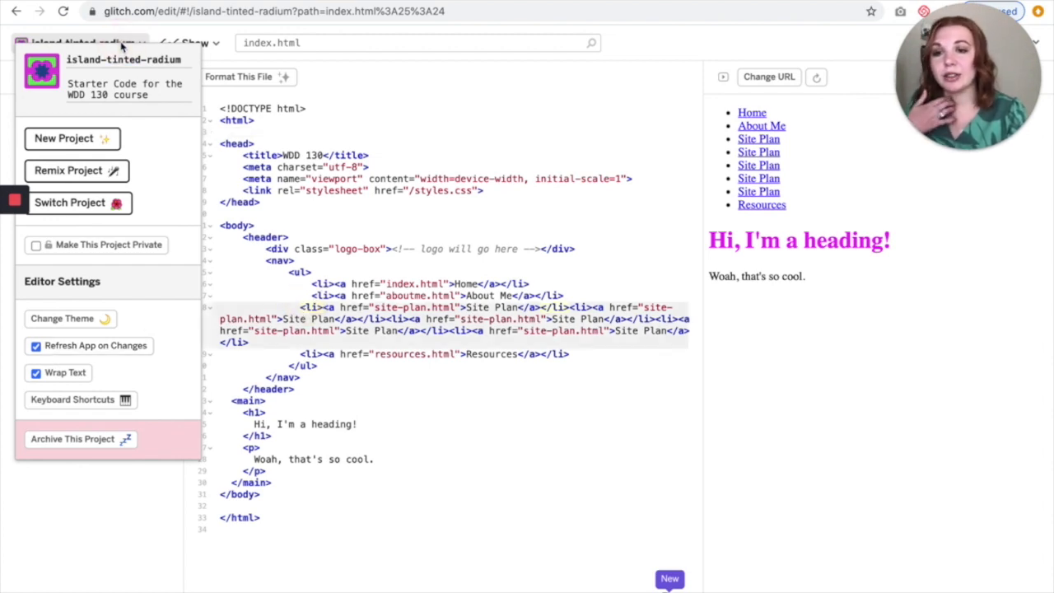
Open Rewind from the Tools panel to show the project's edit history timeline
{"action": "left_click", "coordinate": [82, 43]}
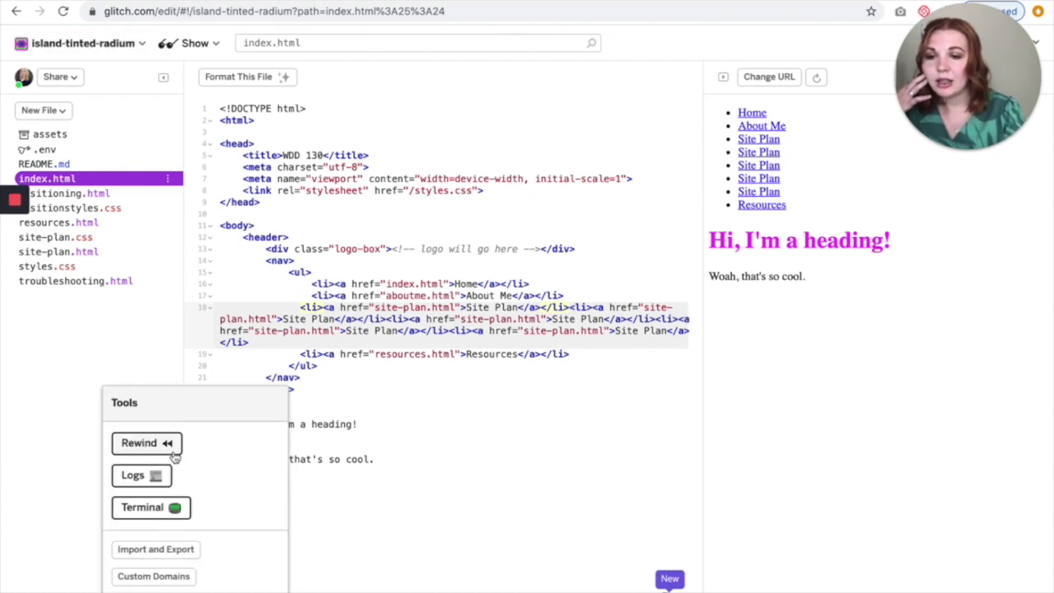
{"action": "left_click", "coordinate": [145, 444]}
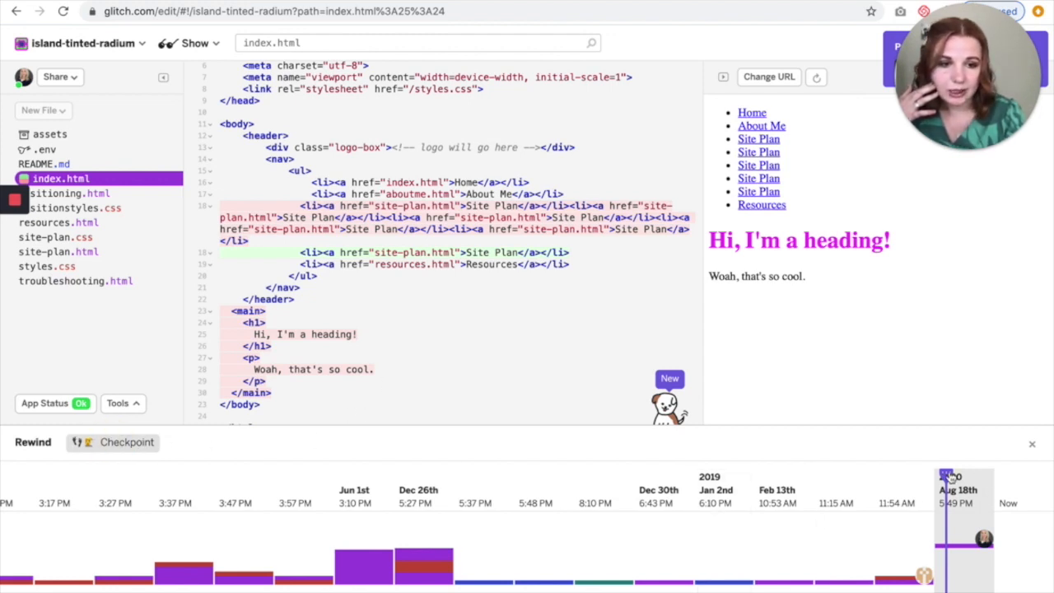
Pick an earlier timeline point and rewind the project to the four-link, no-heading version
{"action": "right_click", "coordinate": [952, 476]}
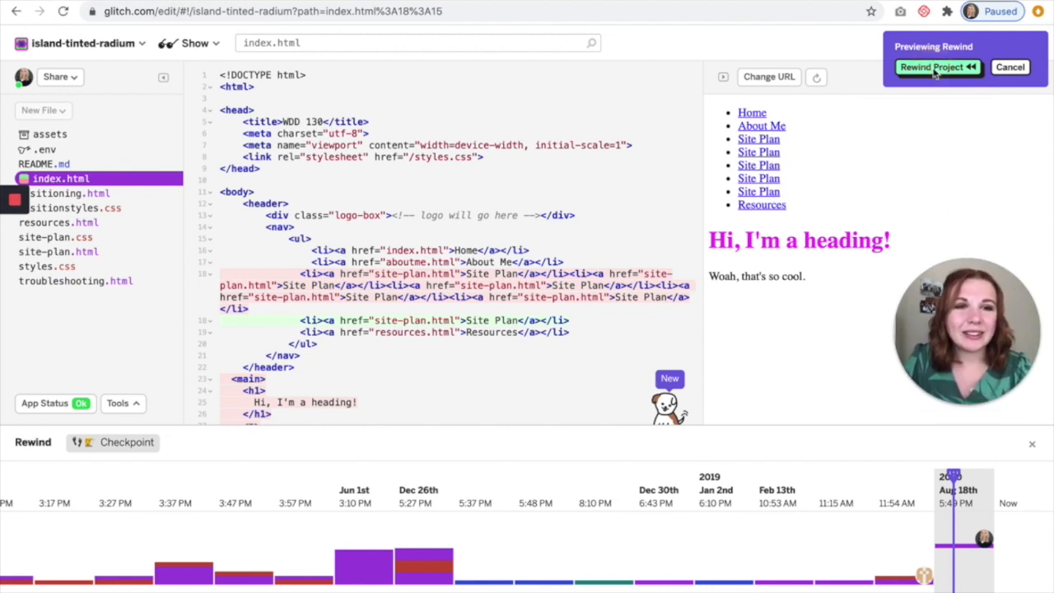
{"action": "left_click", "coordinate": [932, 66]}
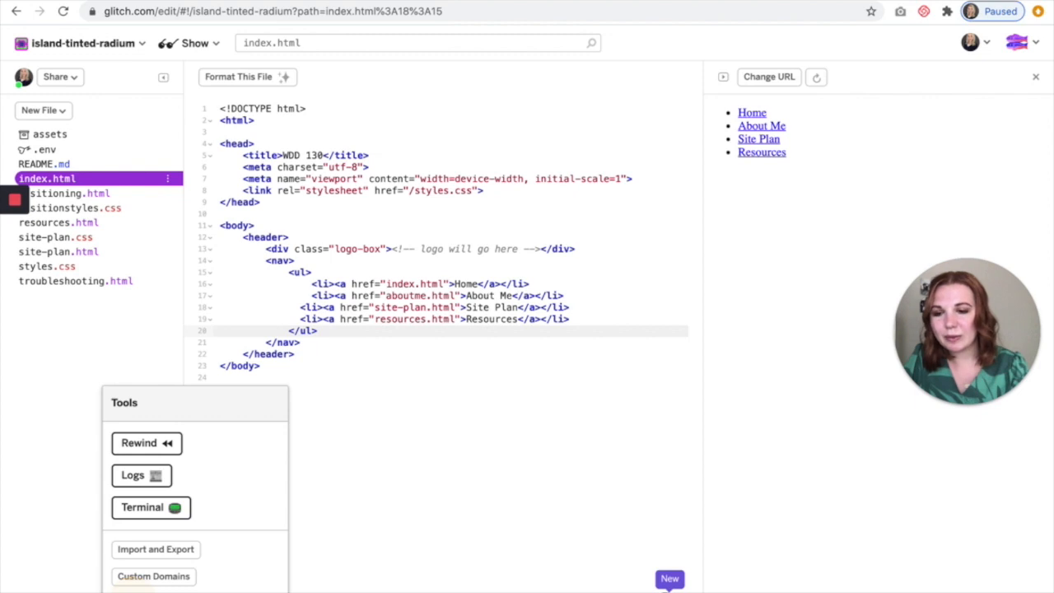
{"action": "left_click", "coordinate": [132, 475]}
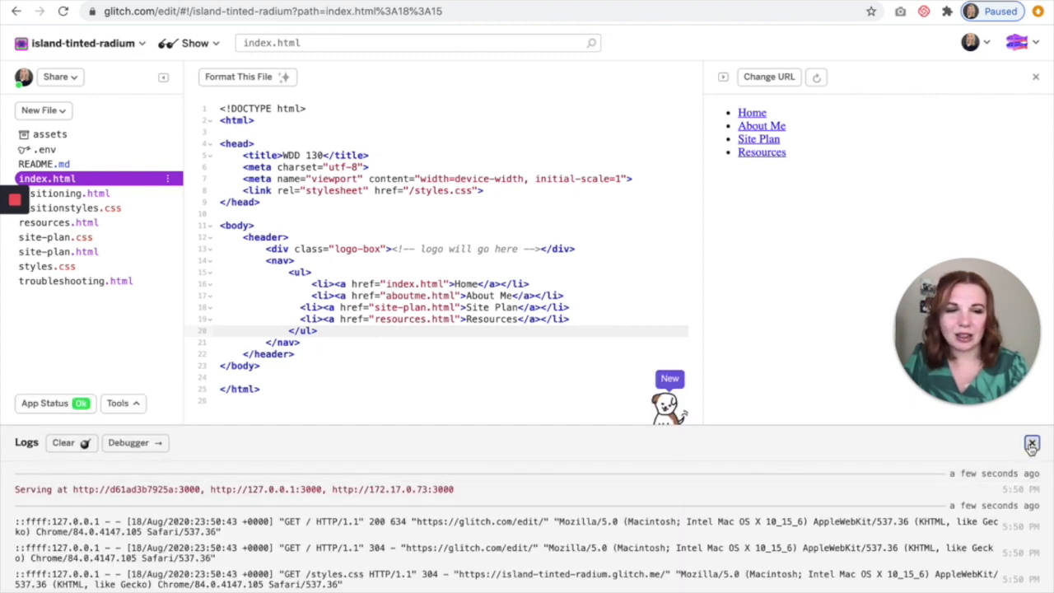
{"action": "left_click", "coordinate": [117, 402]}
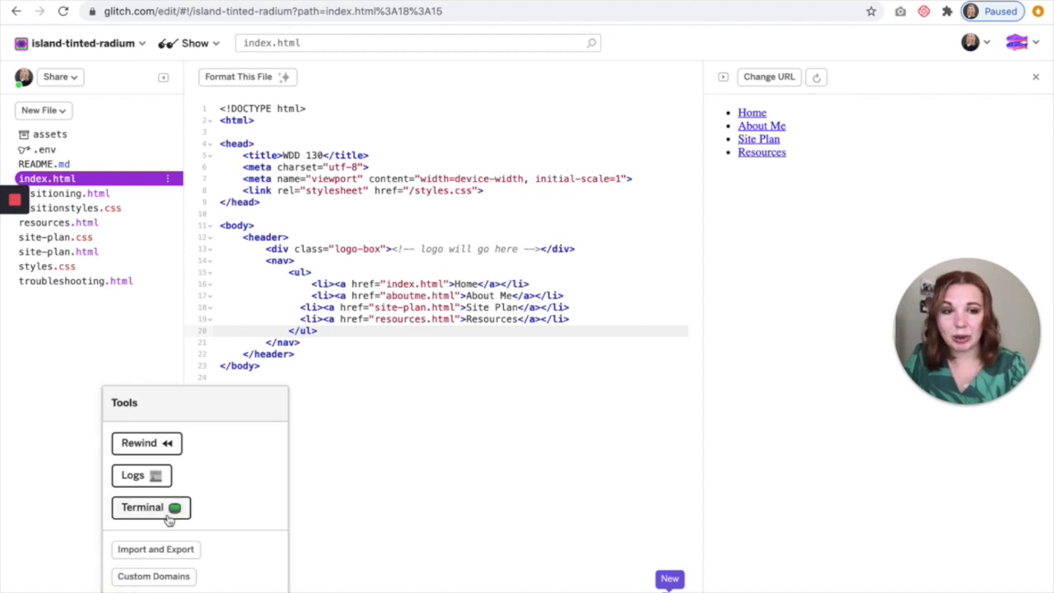
{"action": "left_click", "coordinate": [155, 551]}
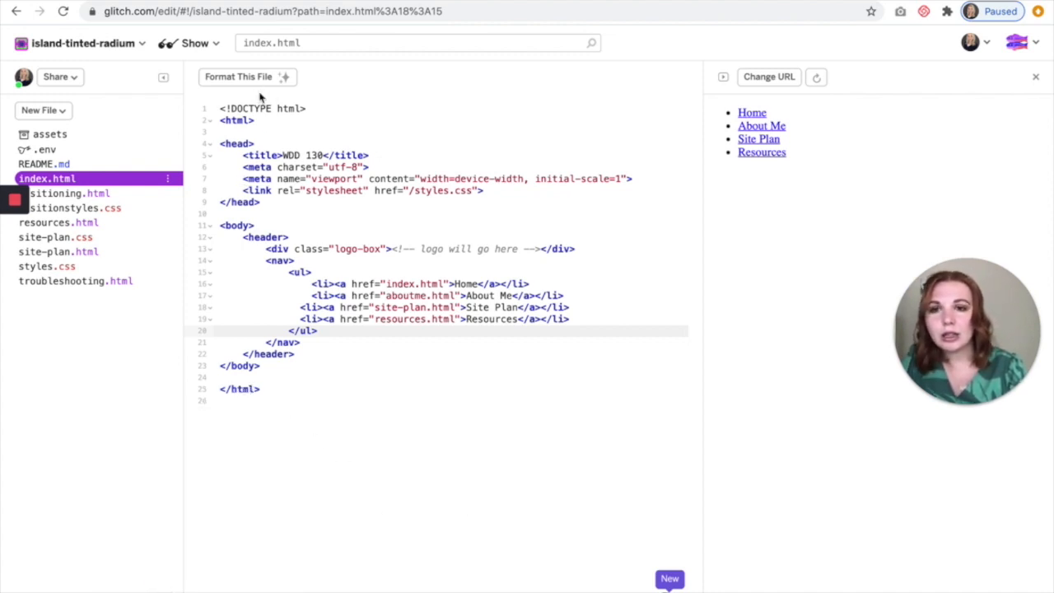
{"action": "mouse_move", "coordinate": [188, 43]}
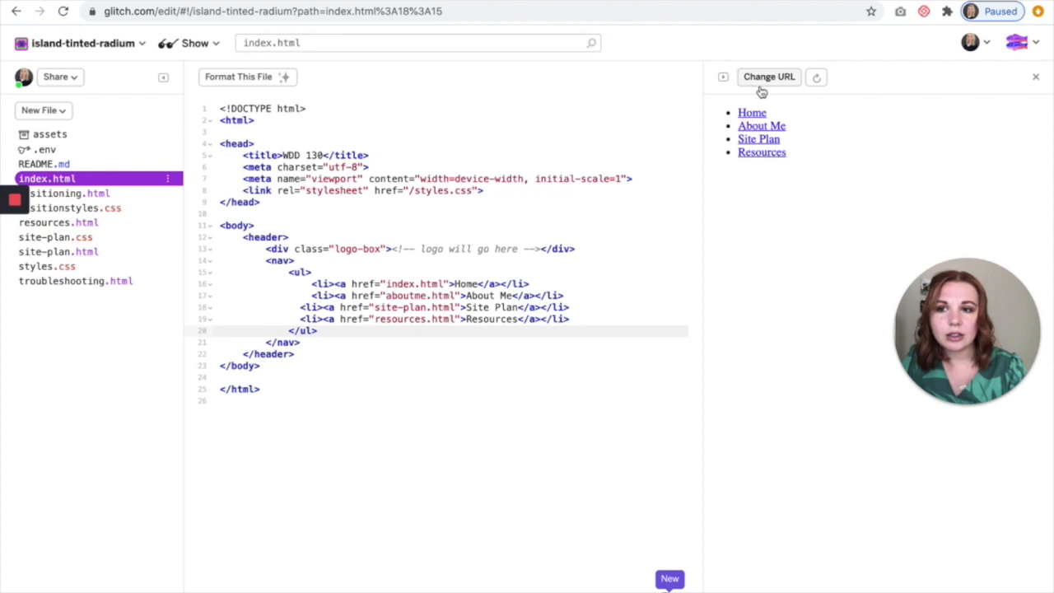
{"action": "left_click", "coordinate": [768, 78]}
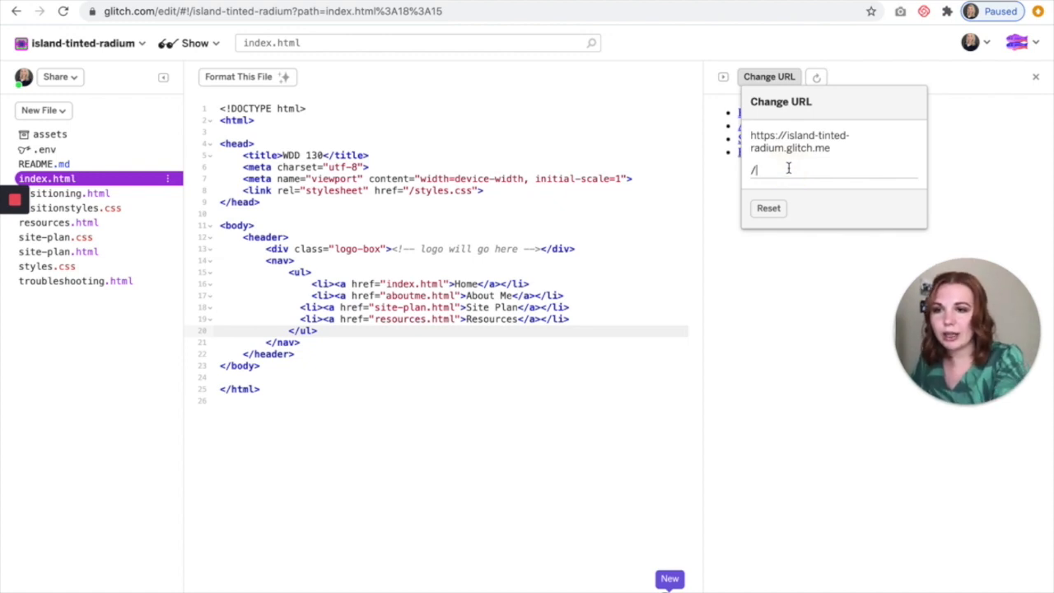
{"action": "type", "text": "positioning"}
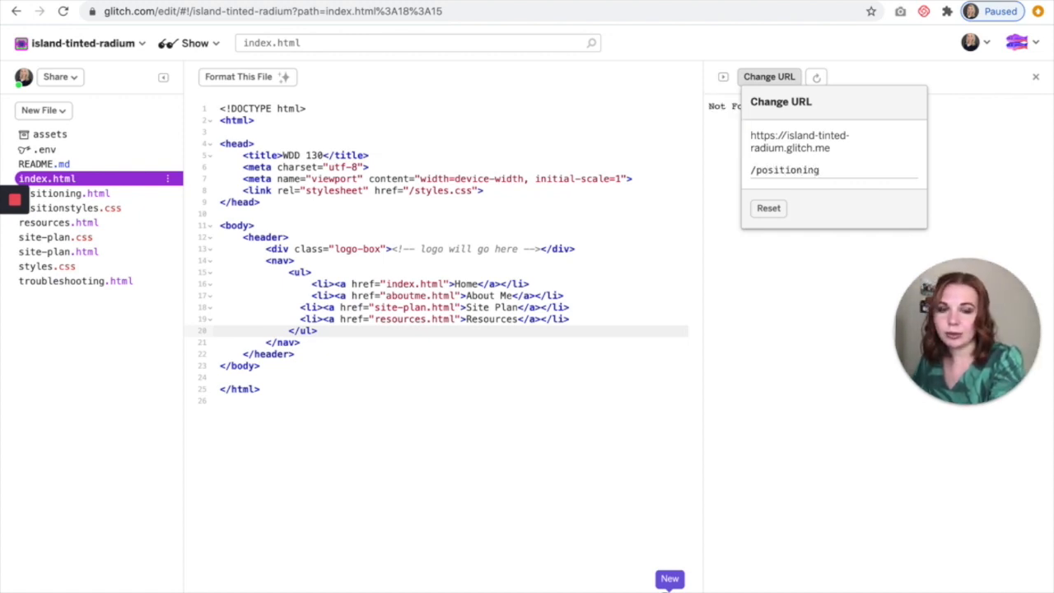
{"action": "type", "text": ".html"}
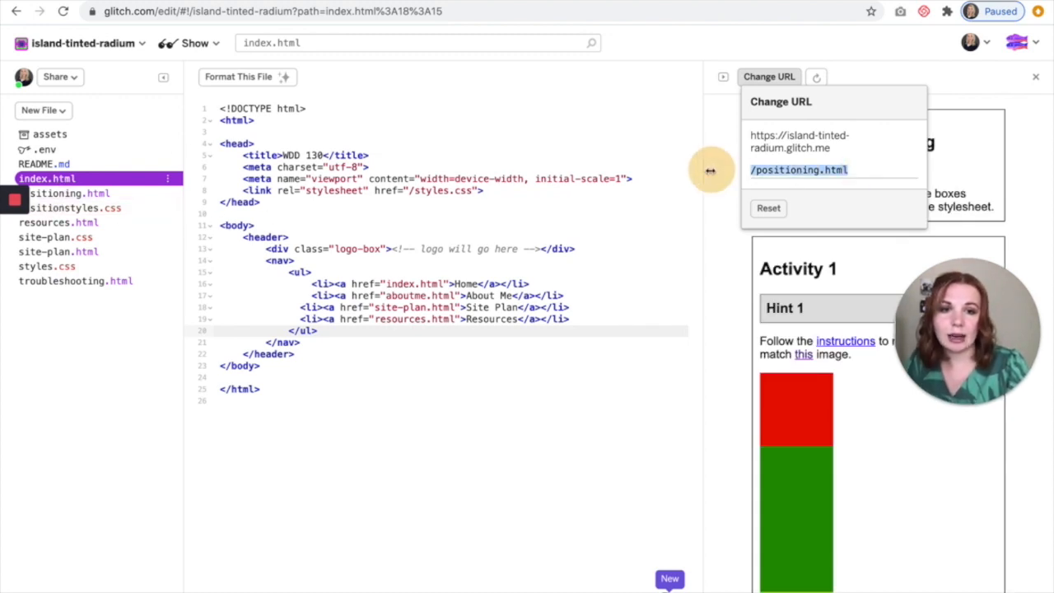
{"action": "left_click", "coordinate": [767, 78]}
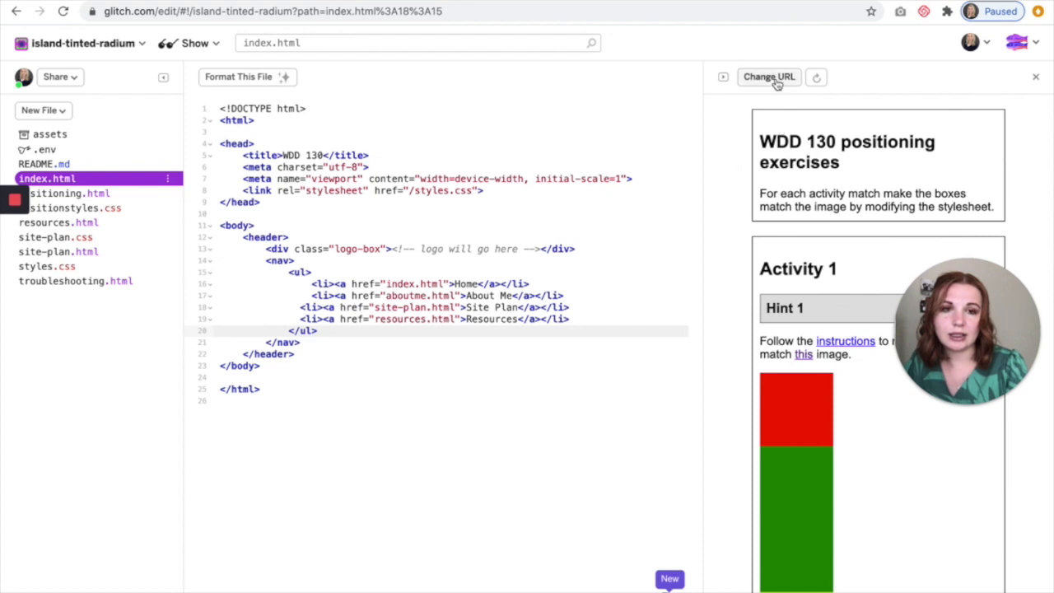
{"action": "left_click", "coordinate": [768, 77]}
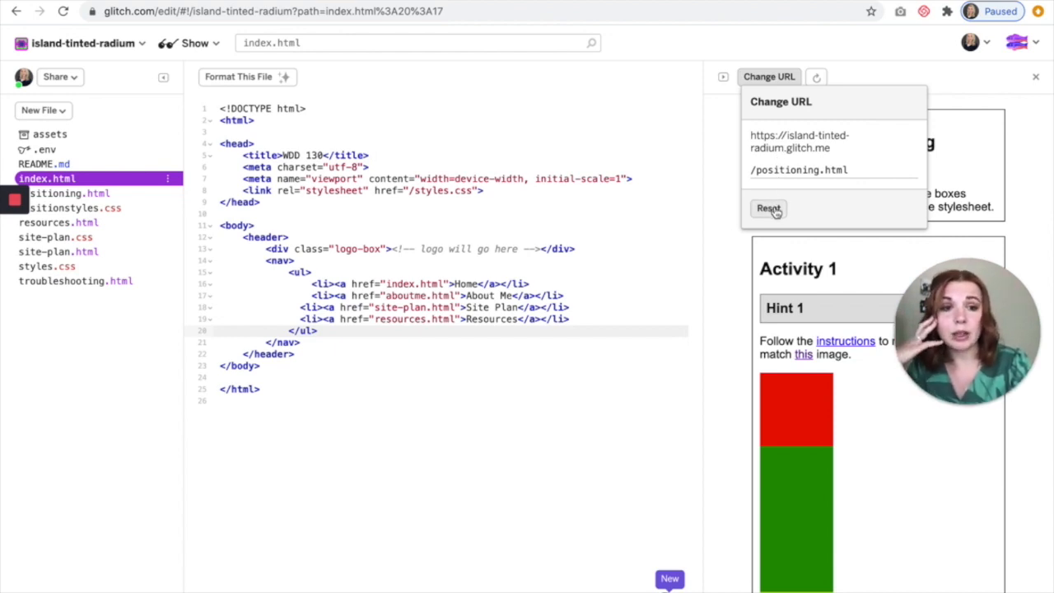
{"action": "left_click", "coordinate": [768, 208]}
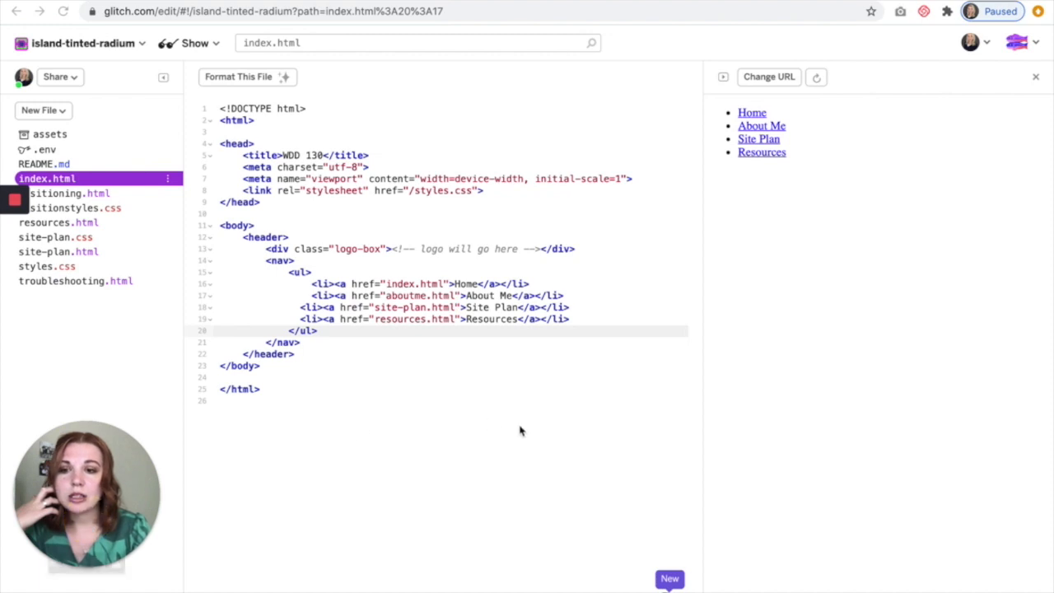
{"action": "mouse_move", "coordinate": [798, 134]}
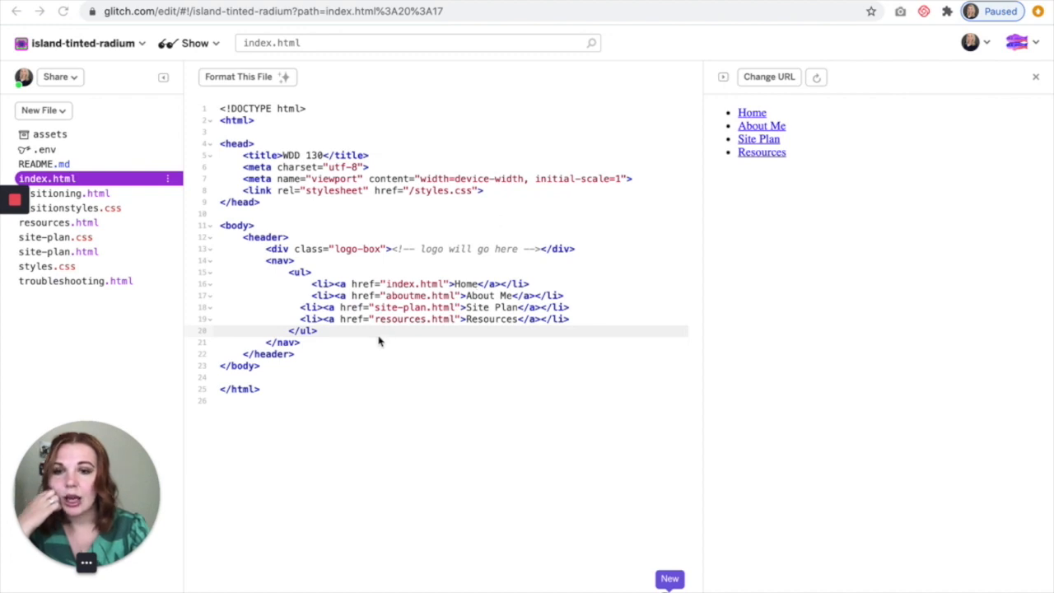
{"action": "mouse_move", "coordinate": [705, 264]}
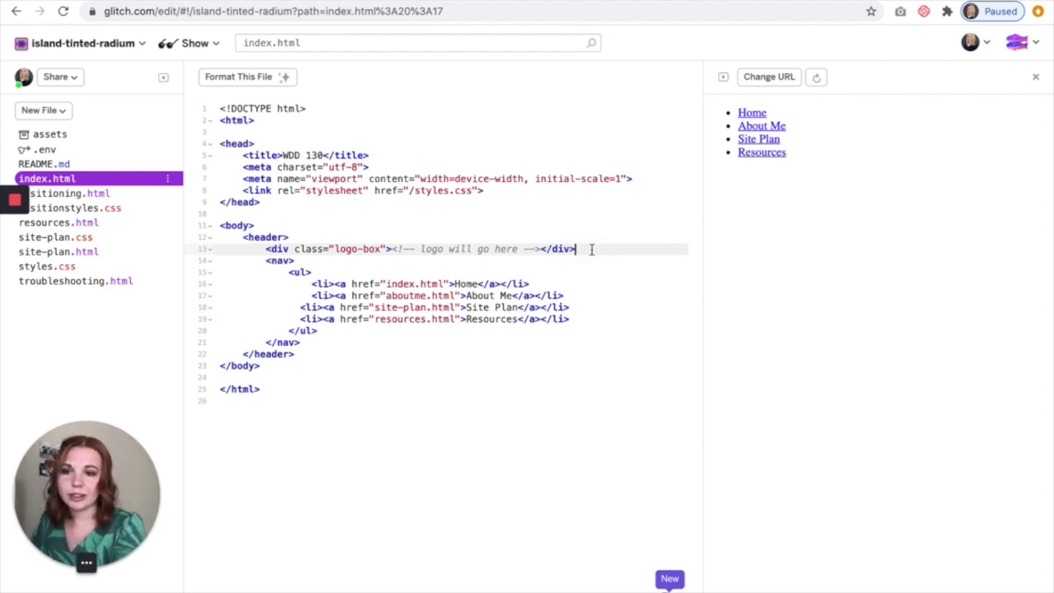
Add an h1 reading "Hello!" in the header after the logo div, demonstrating undo and redo
{"action": "key", "text": "Enter"}
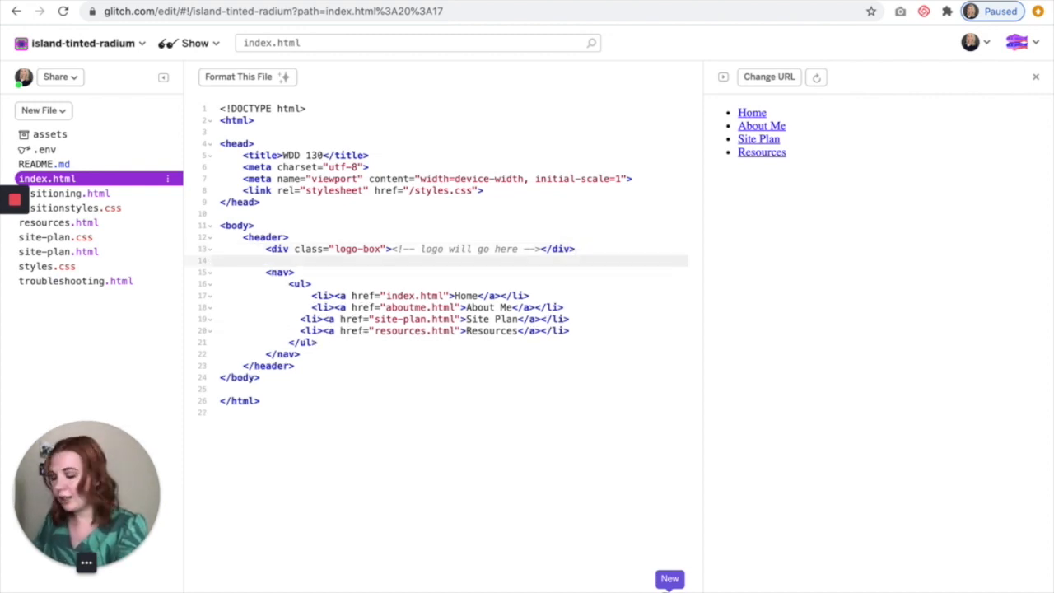
{"action": "type", "text": "<h1>"}
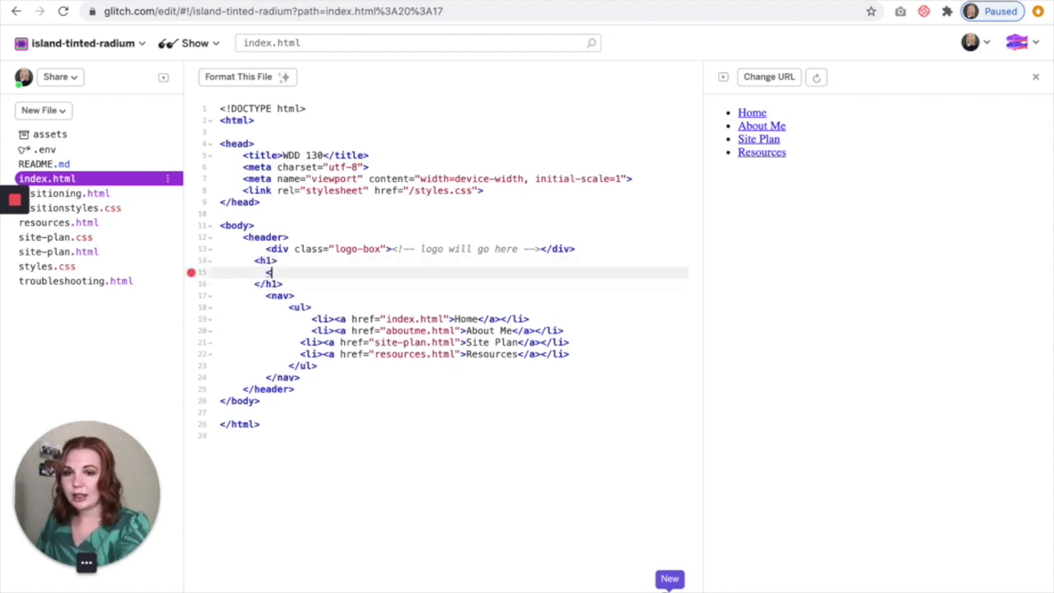
{"action": "type", "text": "Hello!"}
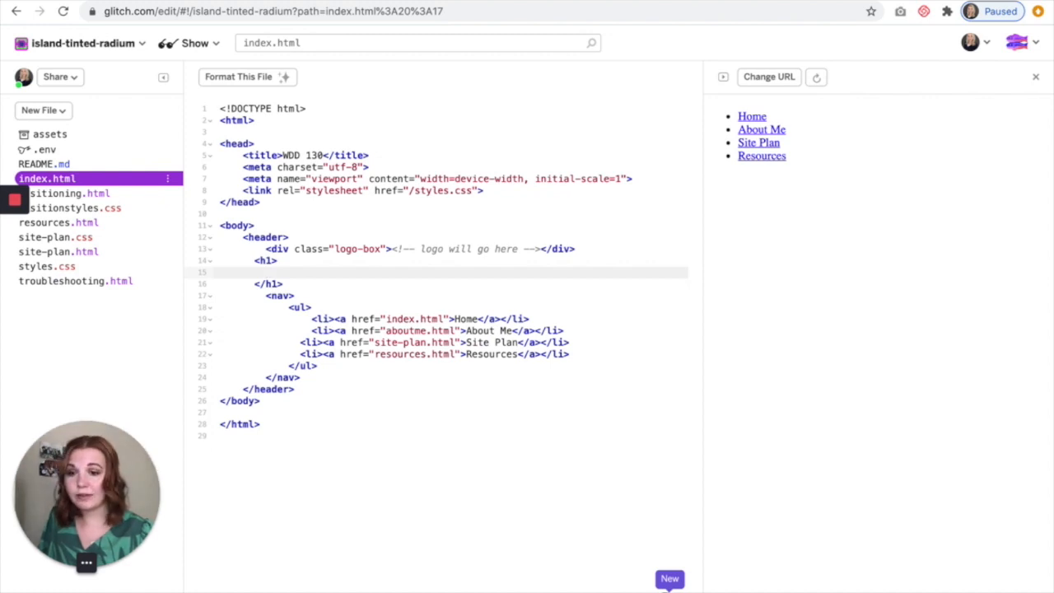
{"action": "type", "text": "Hello!"}
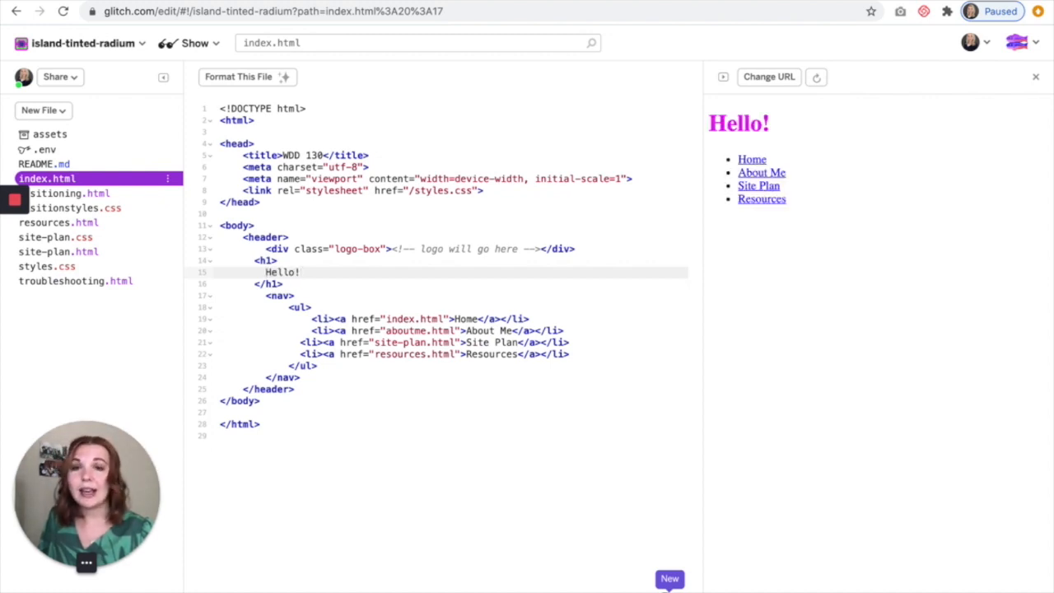
{"action": "left_click", "coordinate": [301, 272]}
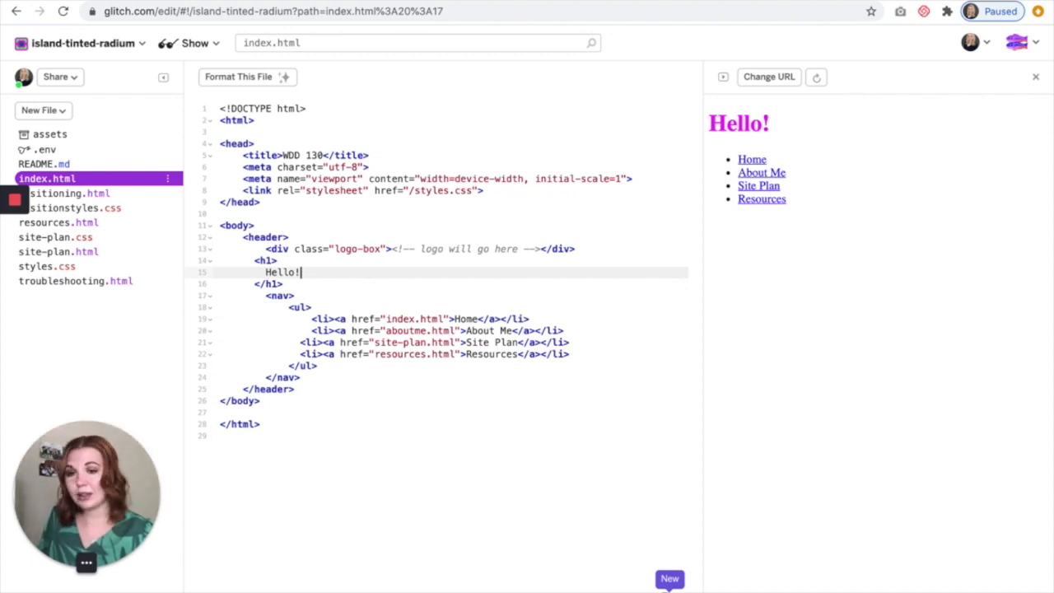
{"action": "key", "text": "Backspace"}
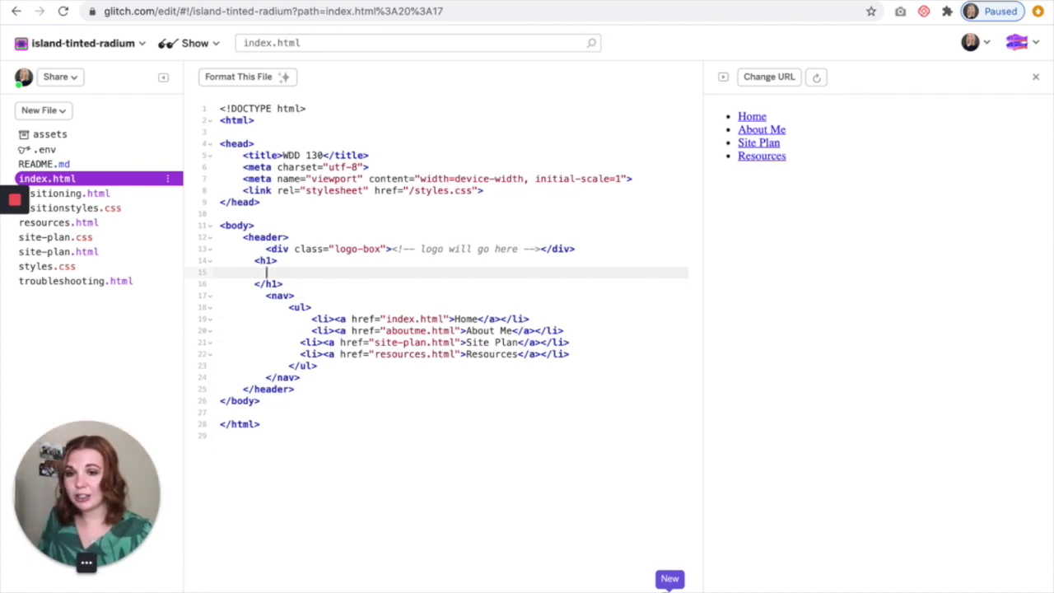
{"action": "type", "text": "Hello!"}
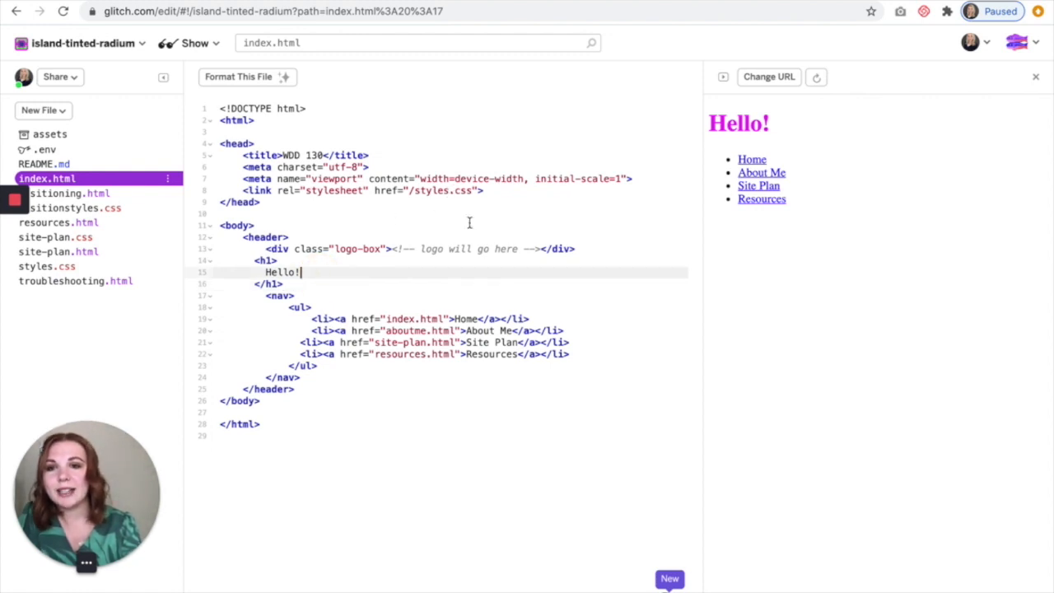
{"action": "mouse_move", "coordinate": [221, 117]}
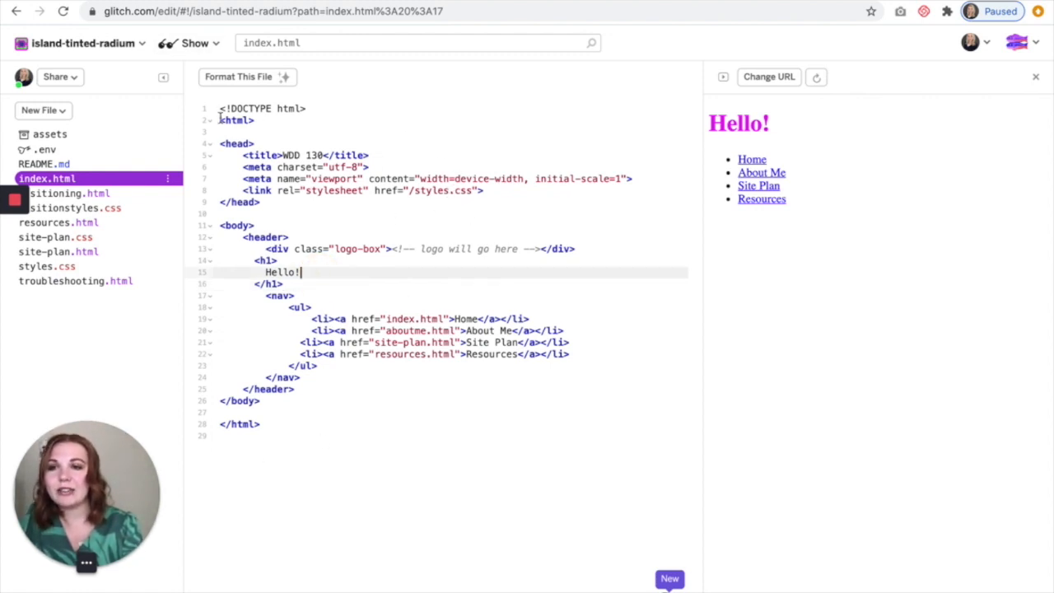